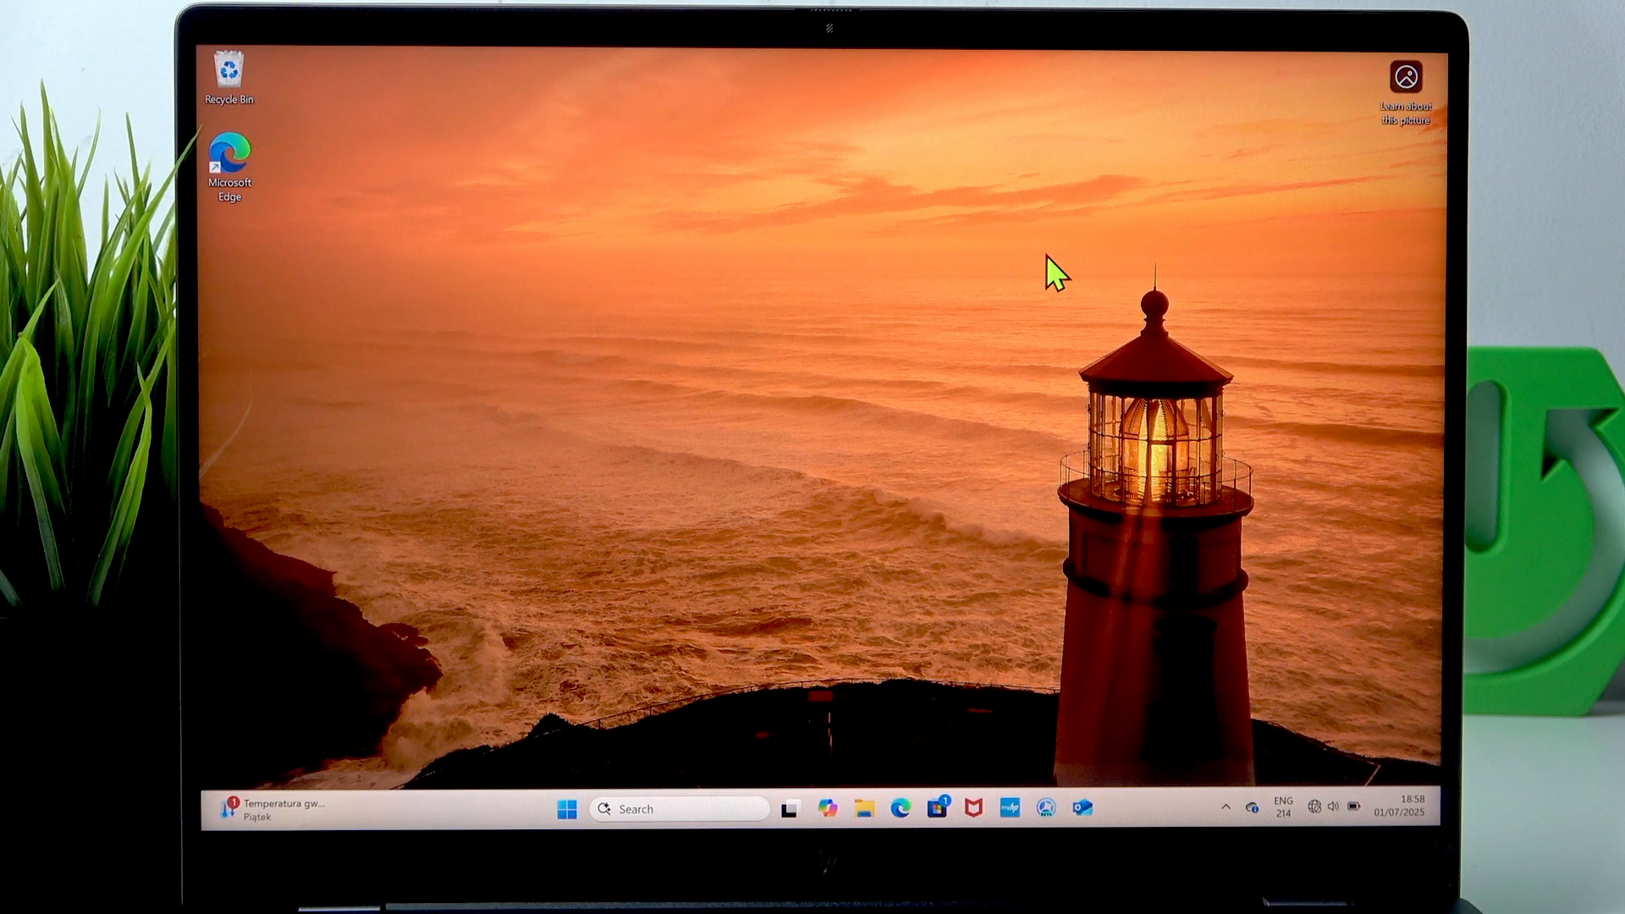
mouse_move(590, 831)
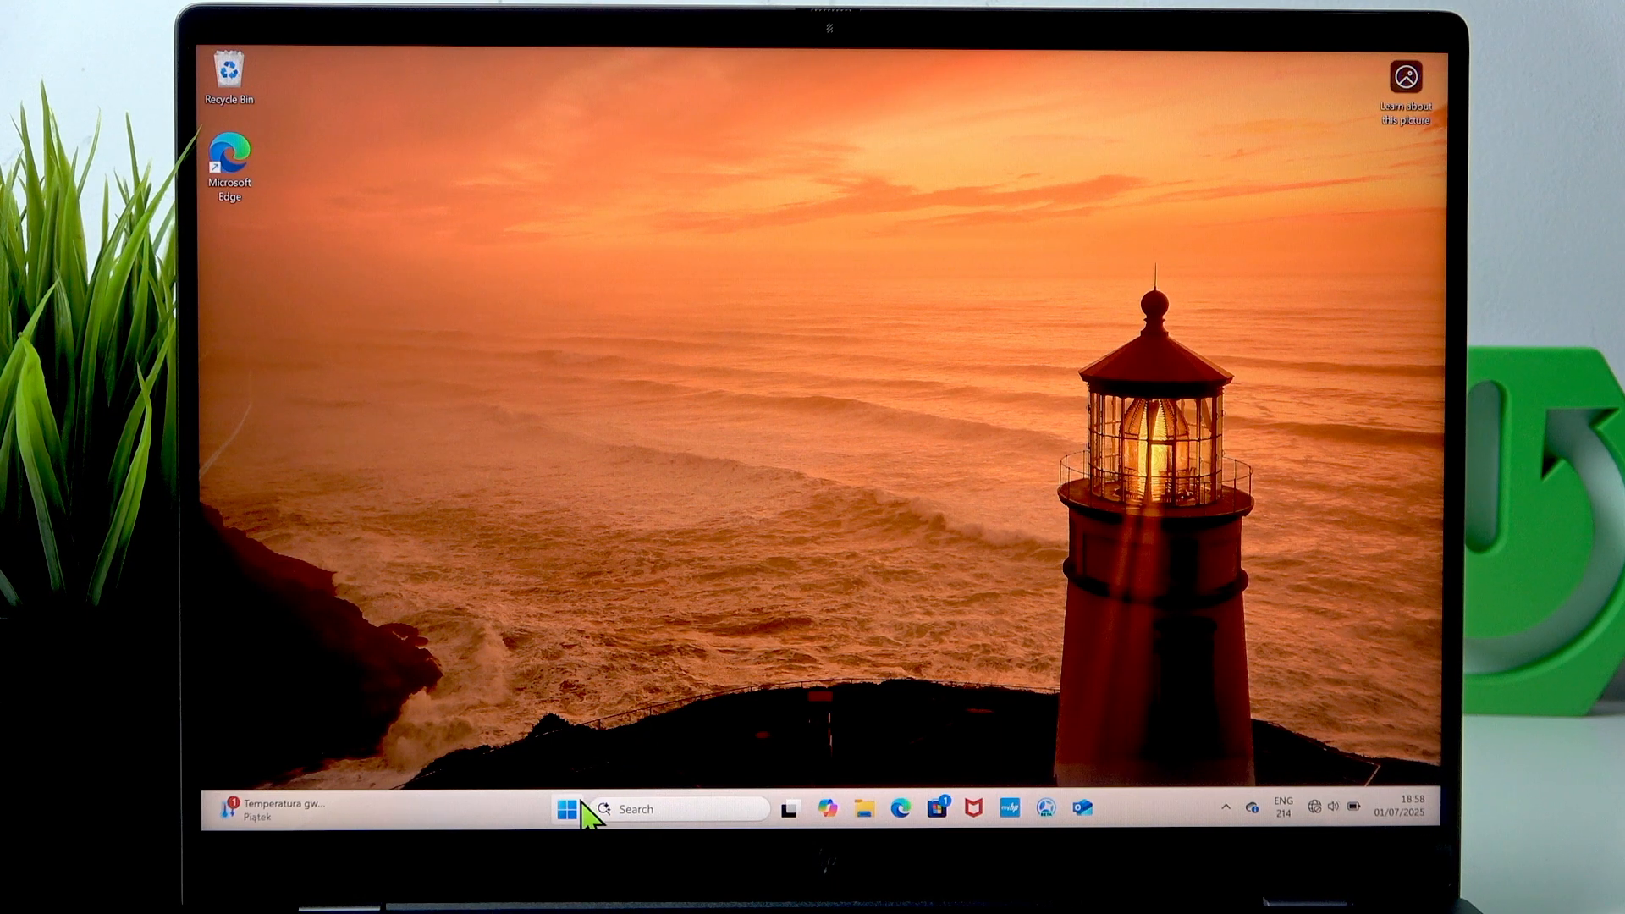
- Search the Start menu for 'settings'
click(566, 810)
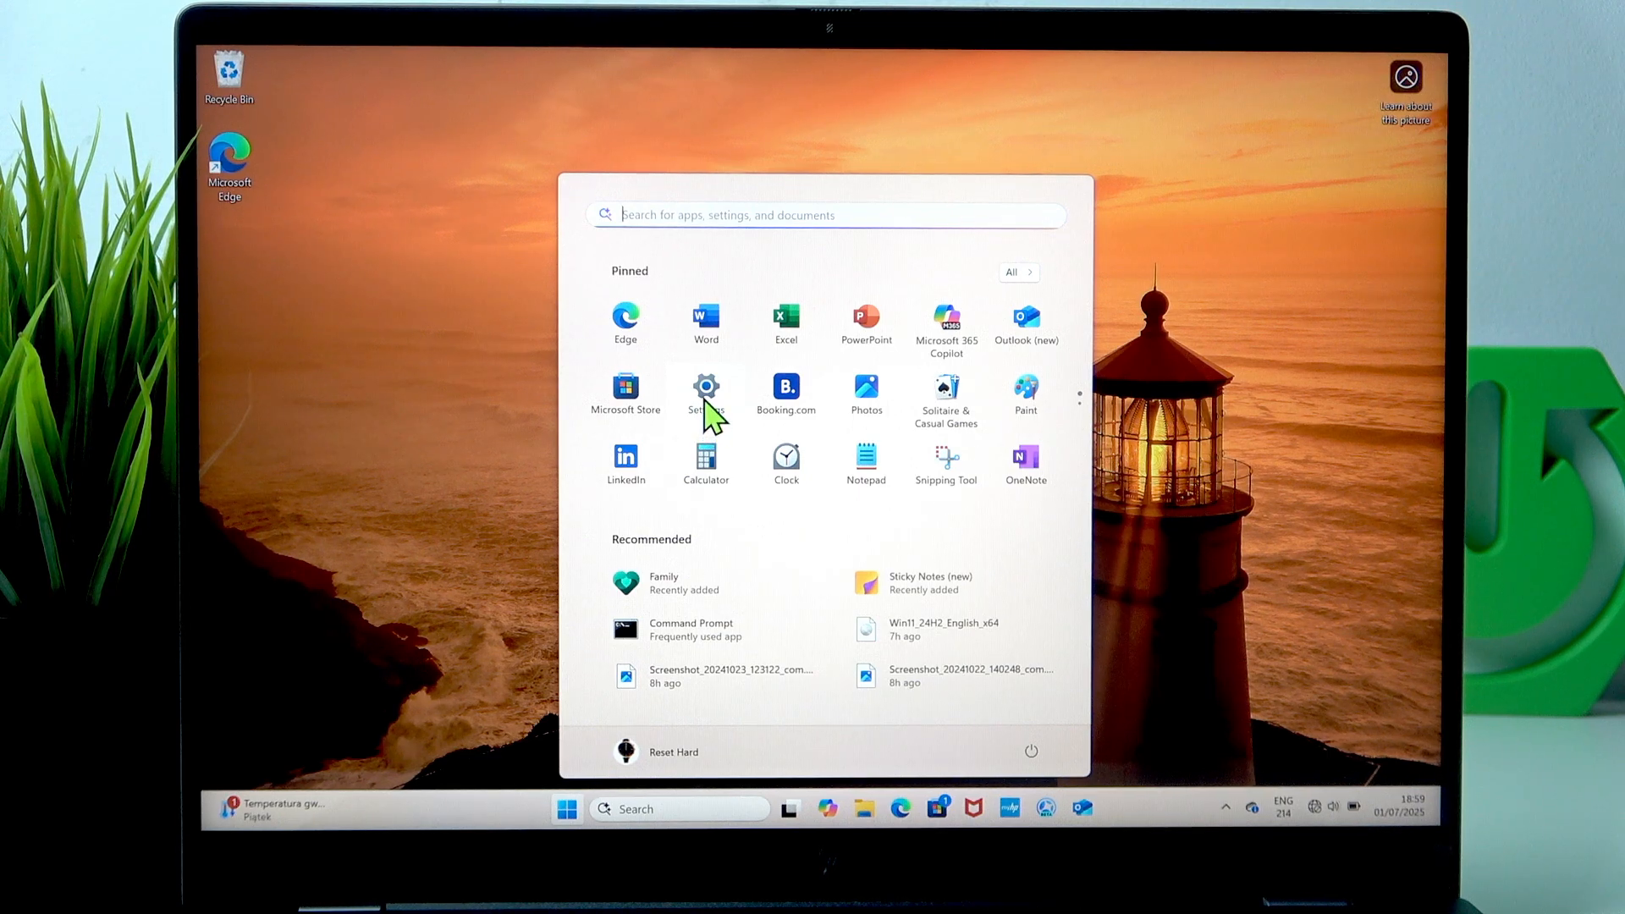
mouse_move(838, 369)
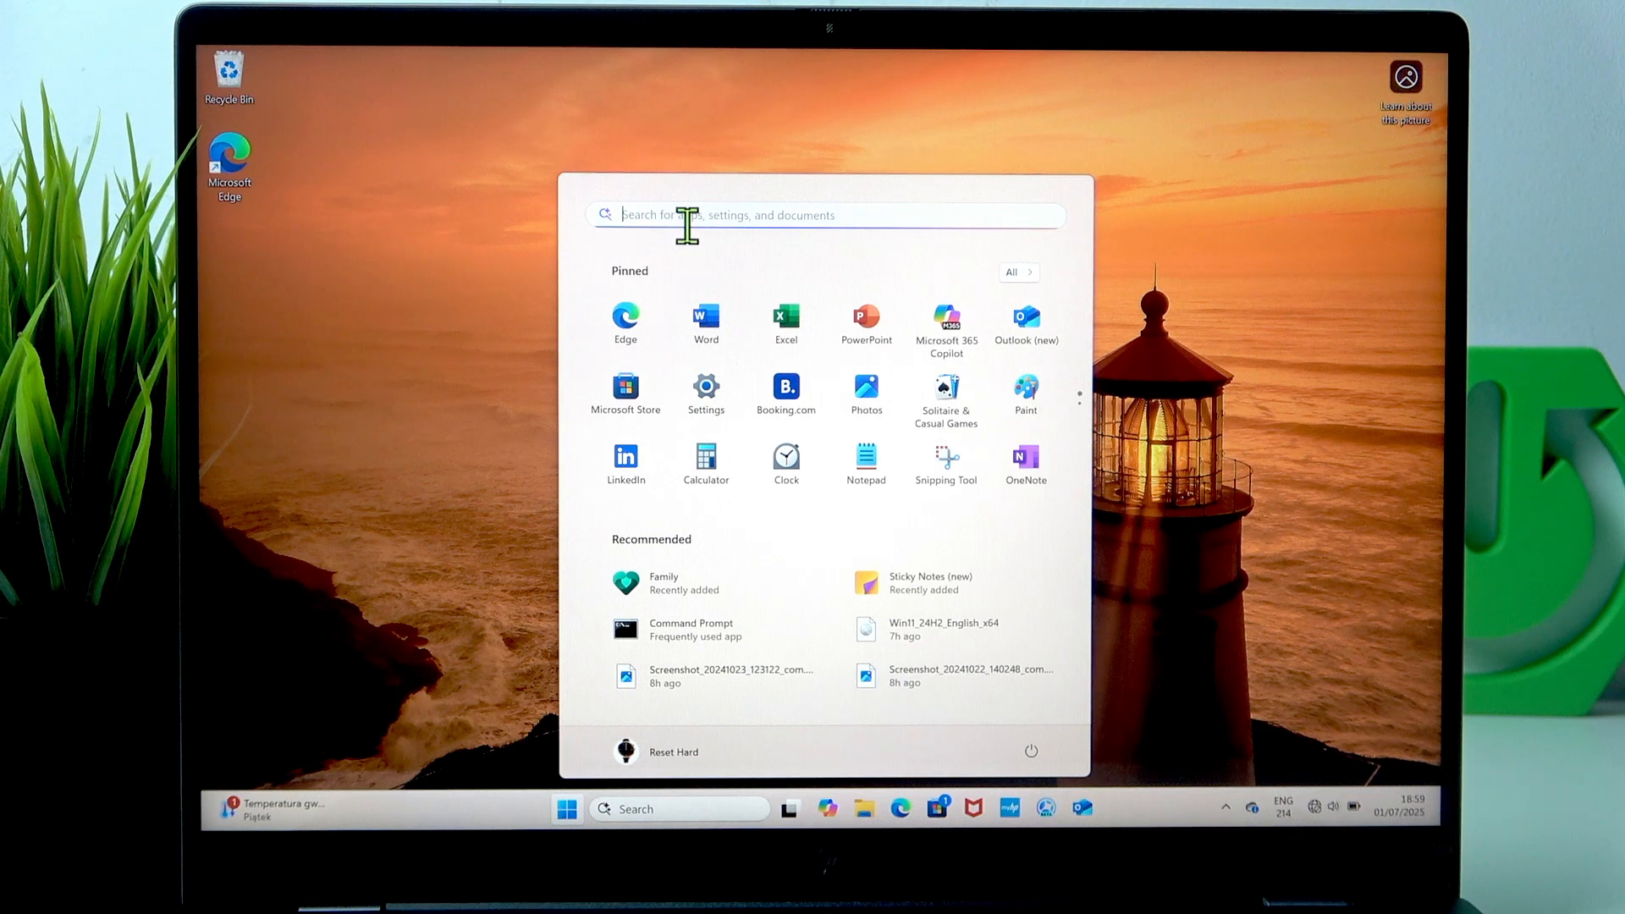
text(settings)
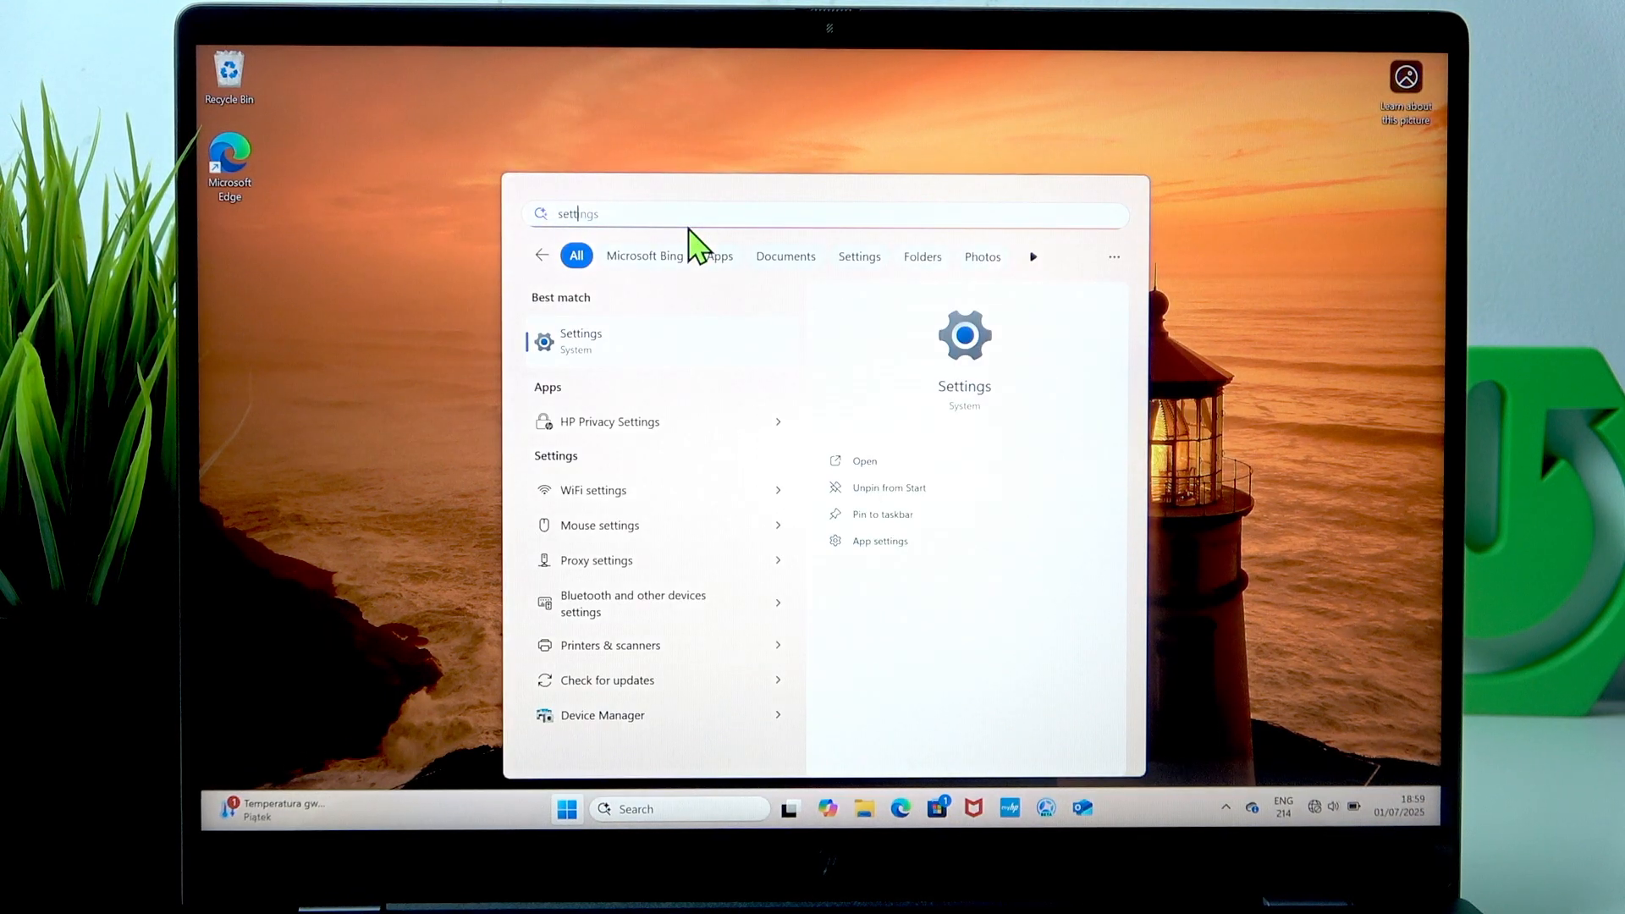
- Launch Settings from the search results and go to Network & internet
click(581, 340)
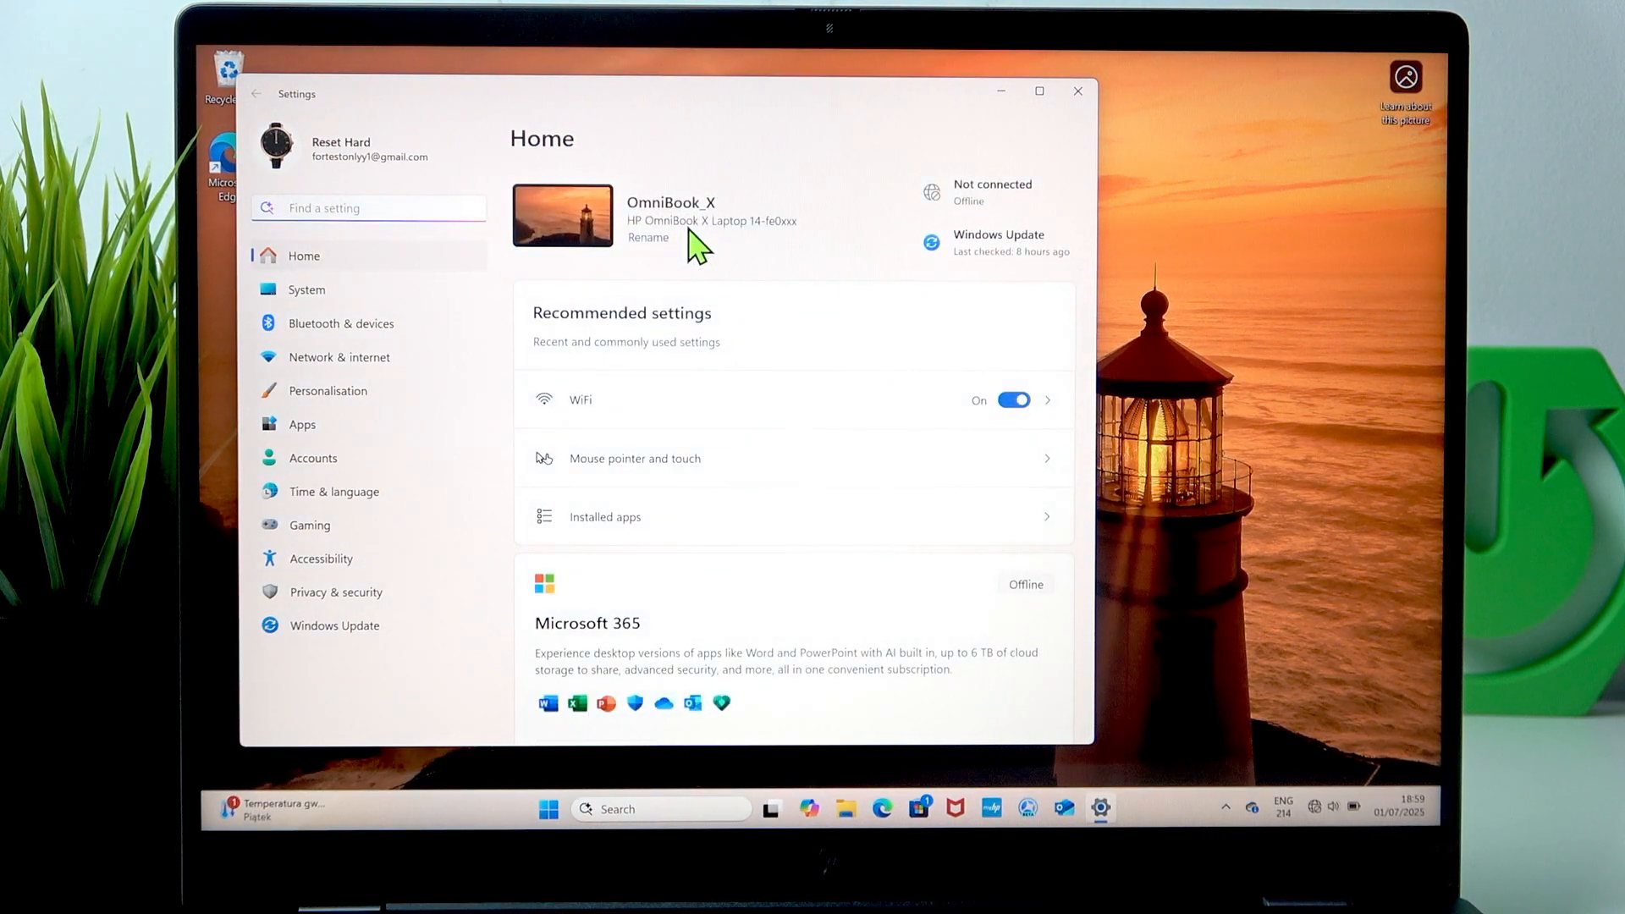
mouse_move(386, 292)
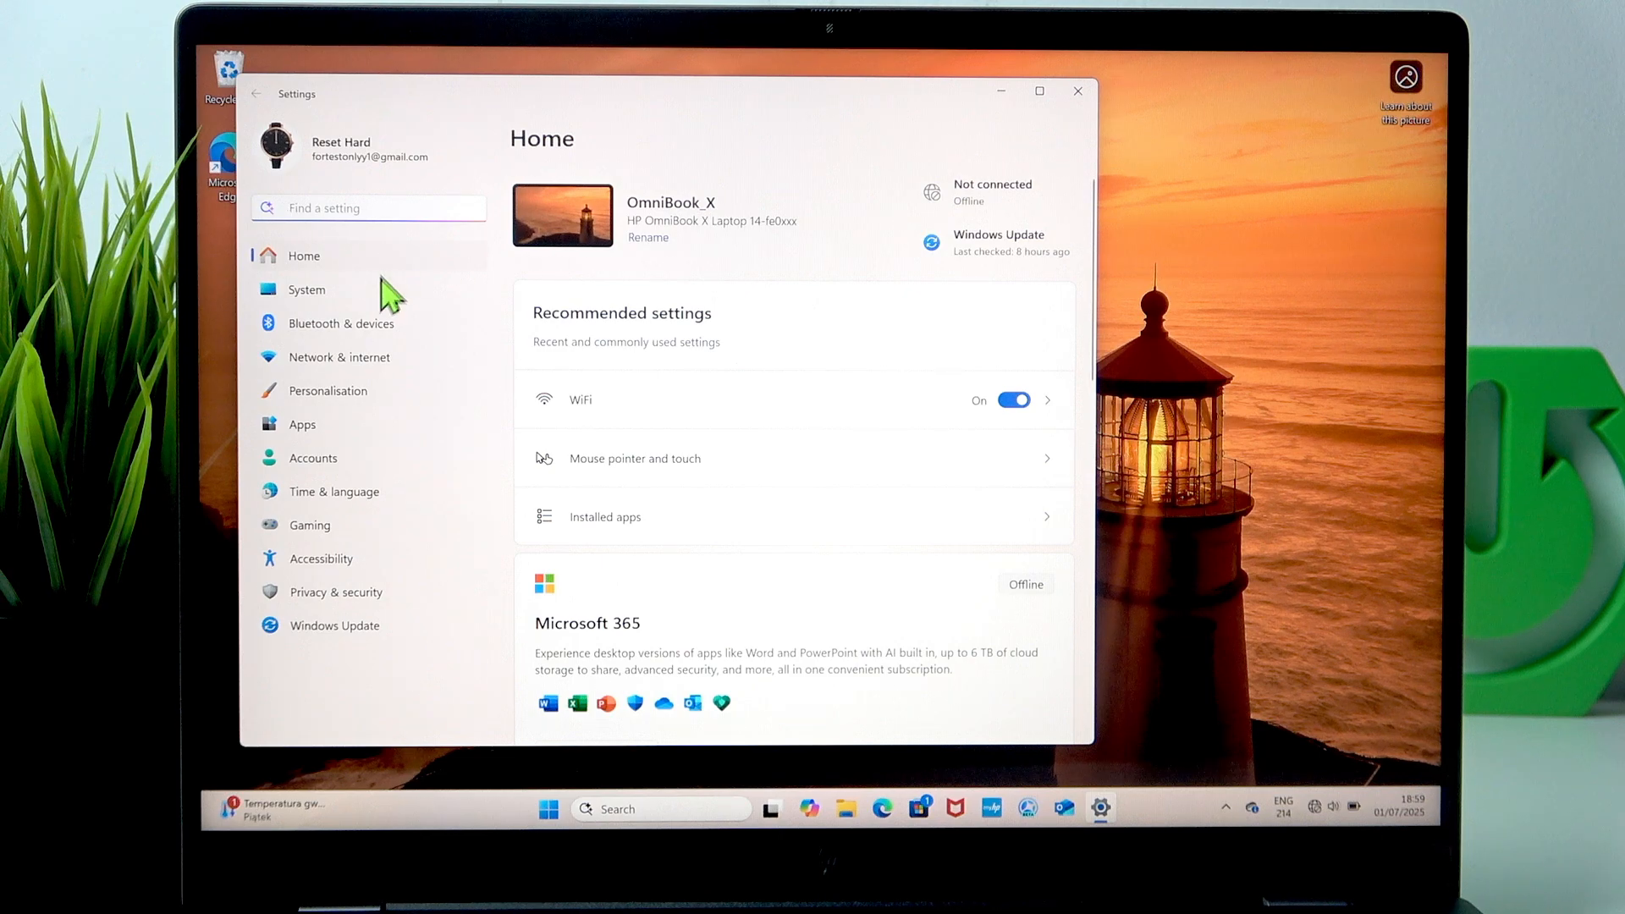
click(339, 357)
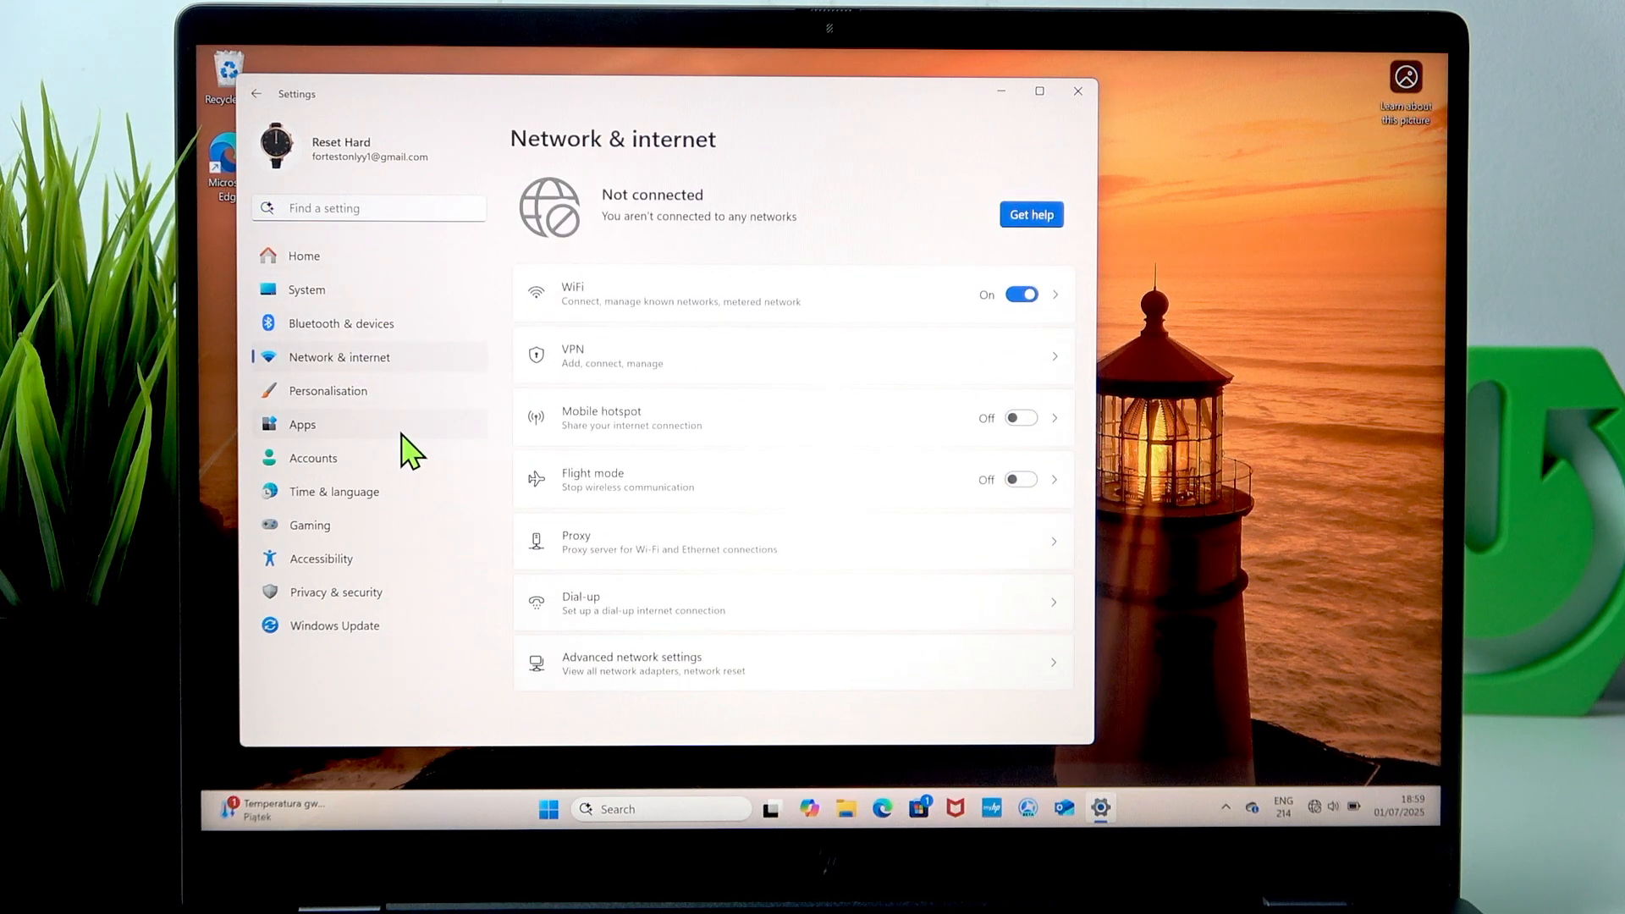
mouse_move(570, 230)
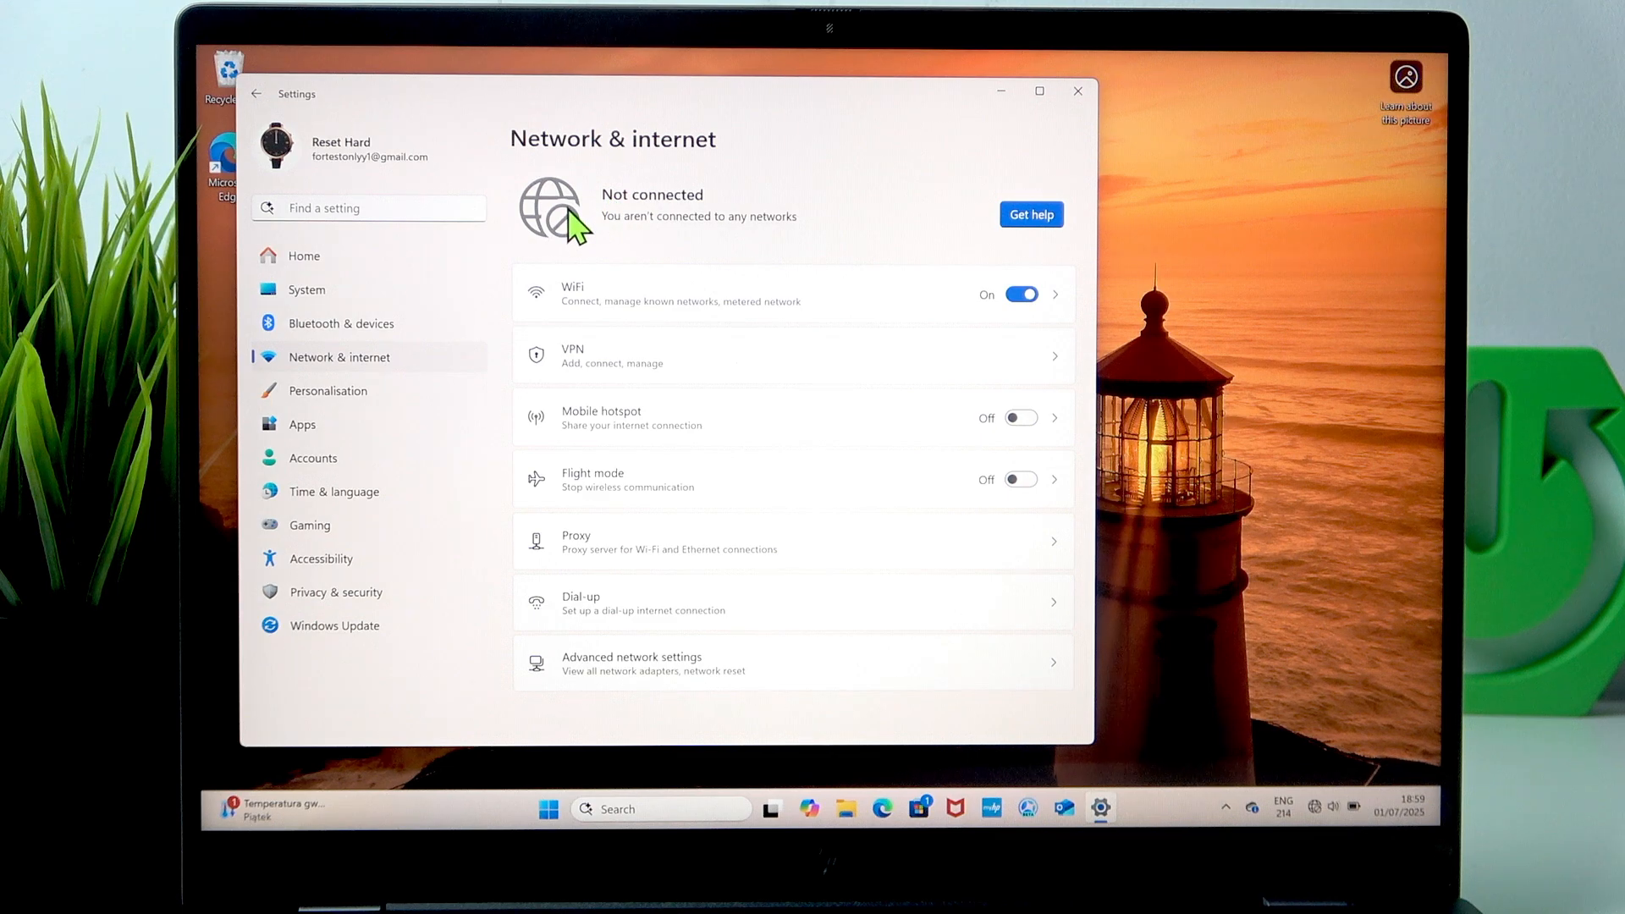
mouse_move(577, 328)
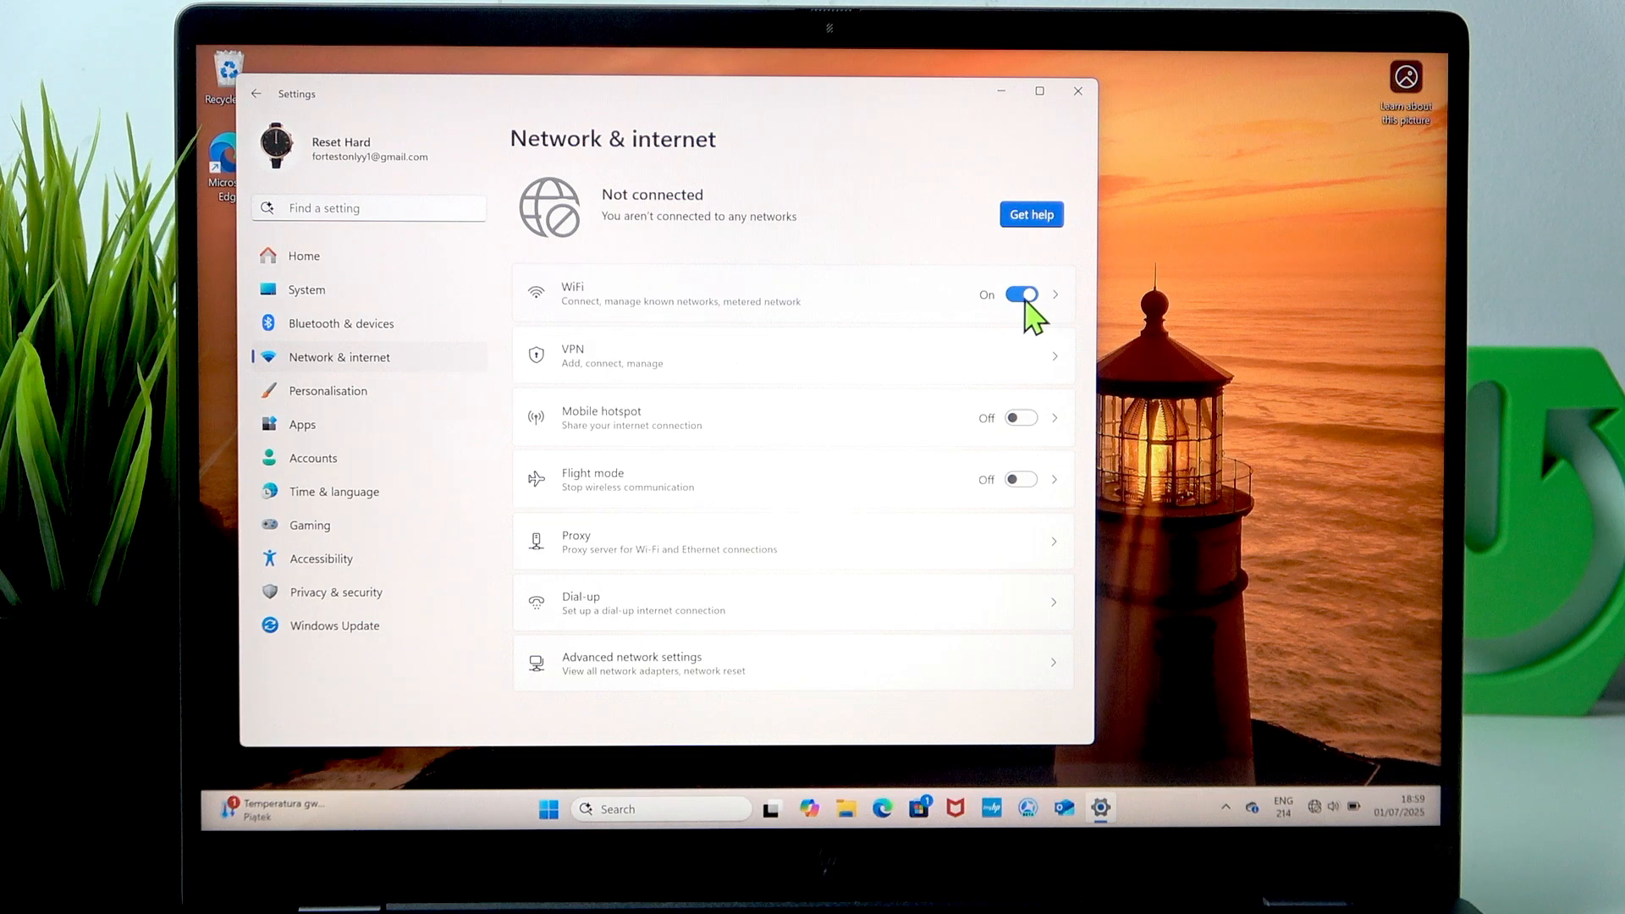
mouse_move(1022, 253)
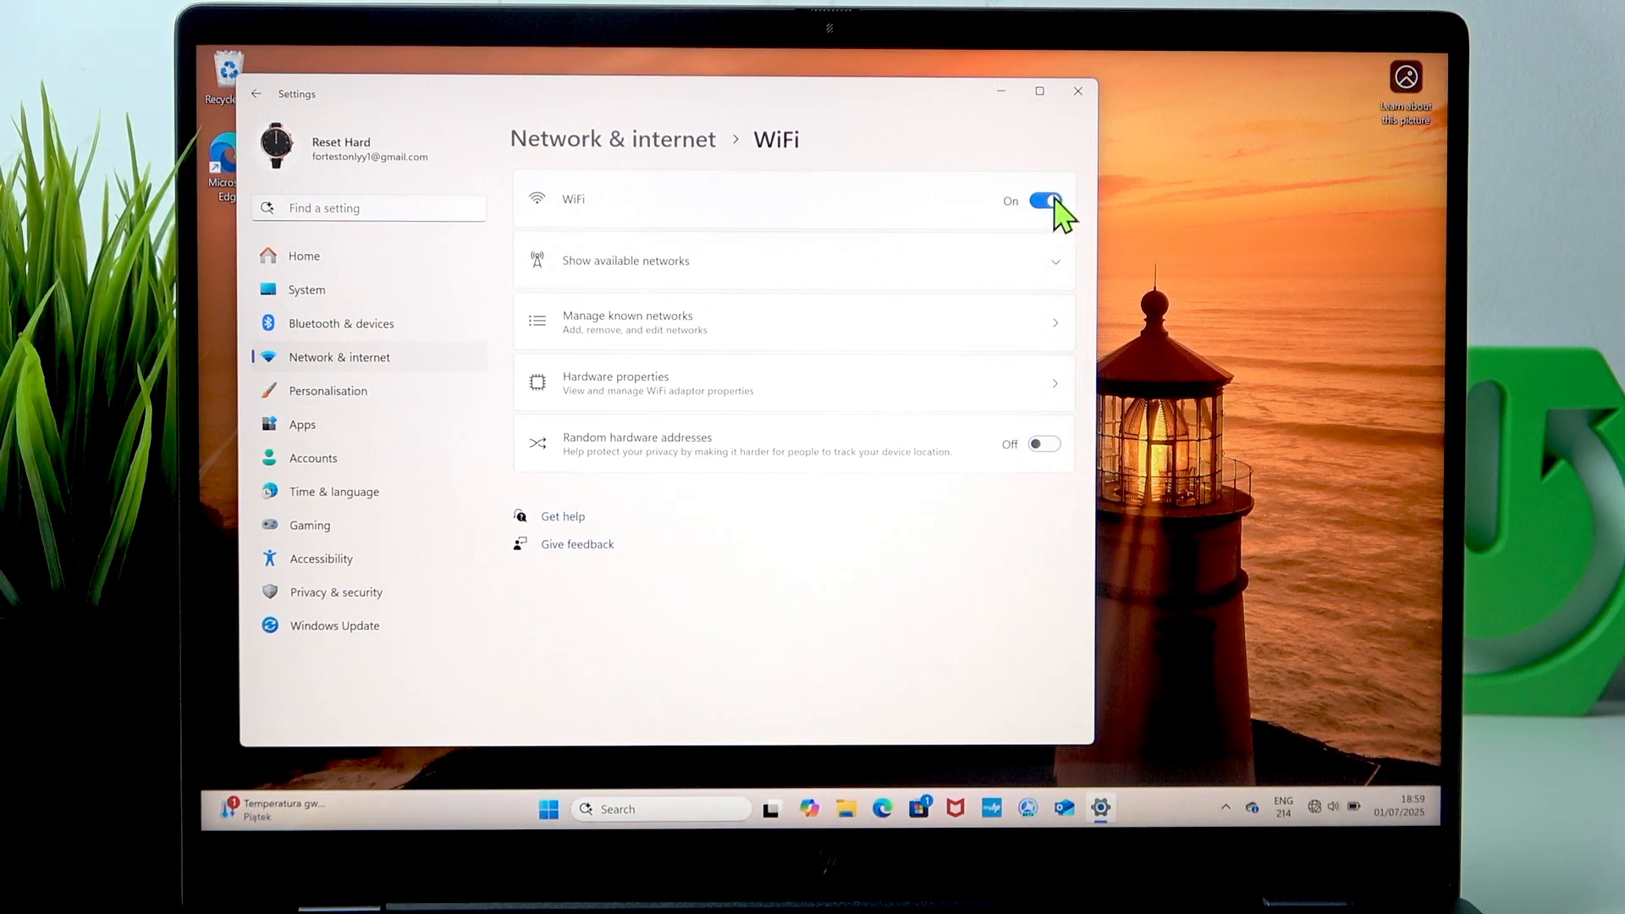
mouse_move(617, 292)
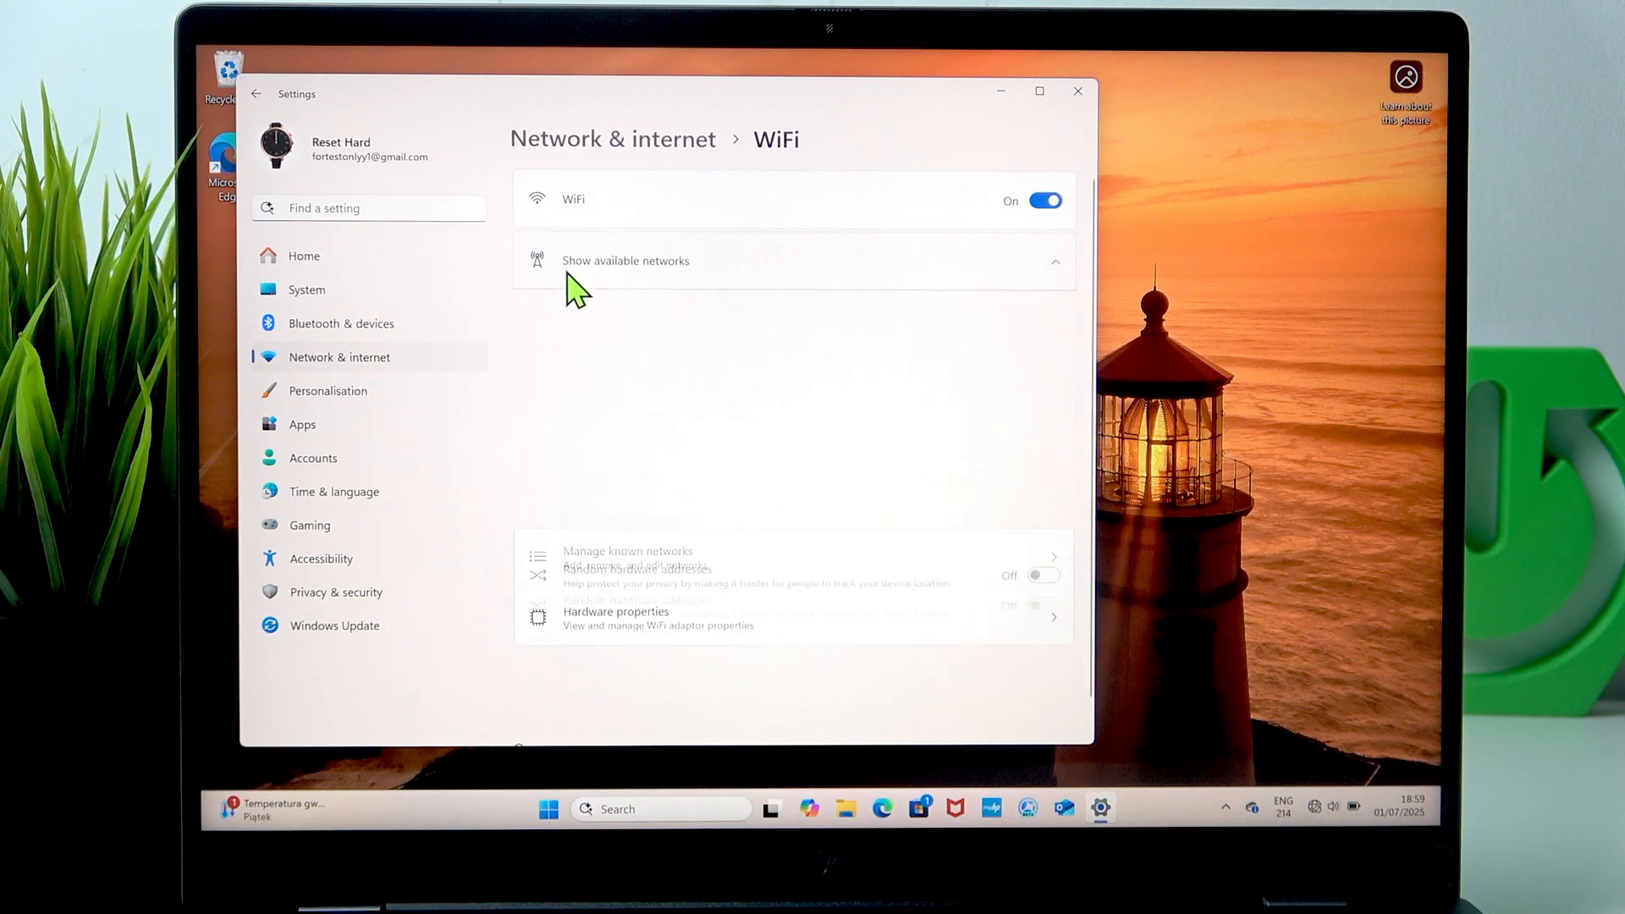
- Show the available networks and restart WiFi by turning it off and on
click(626, 260)
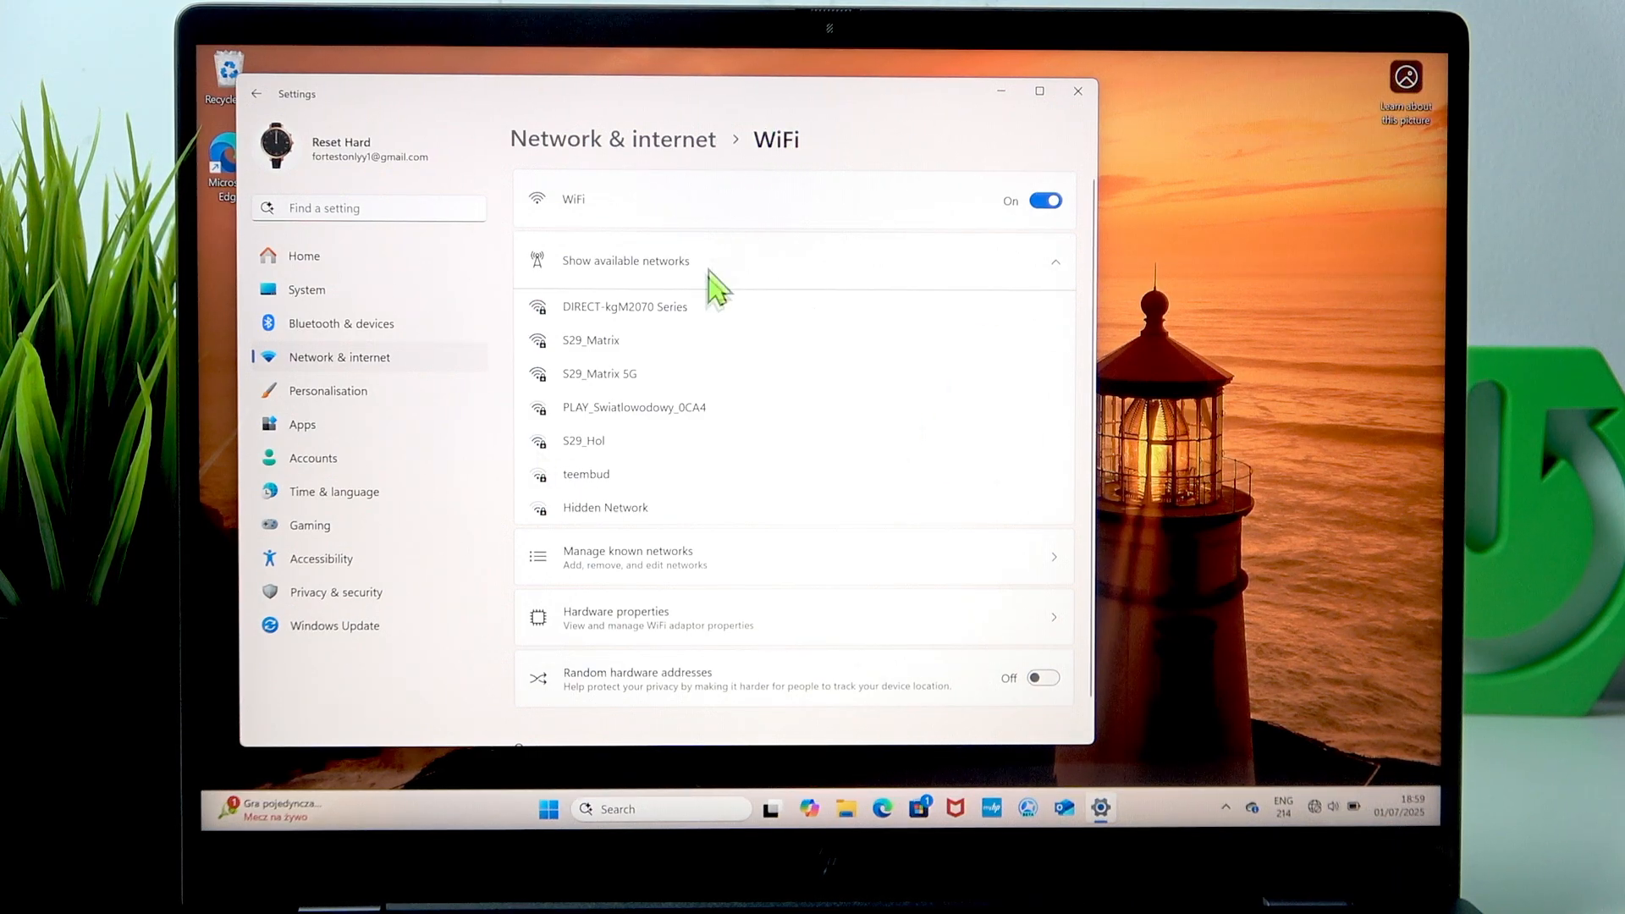
mouse_move(732, 338)
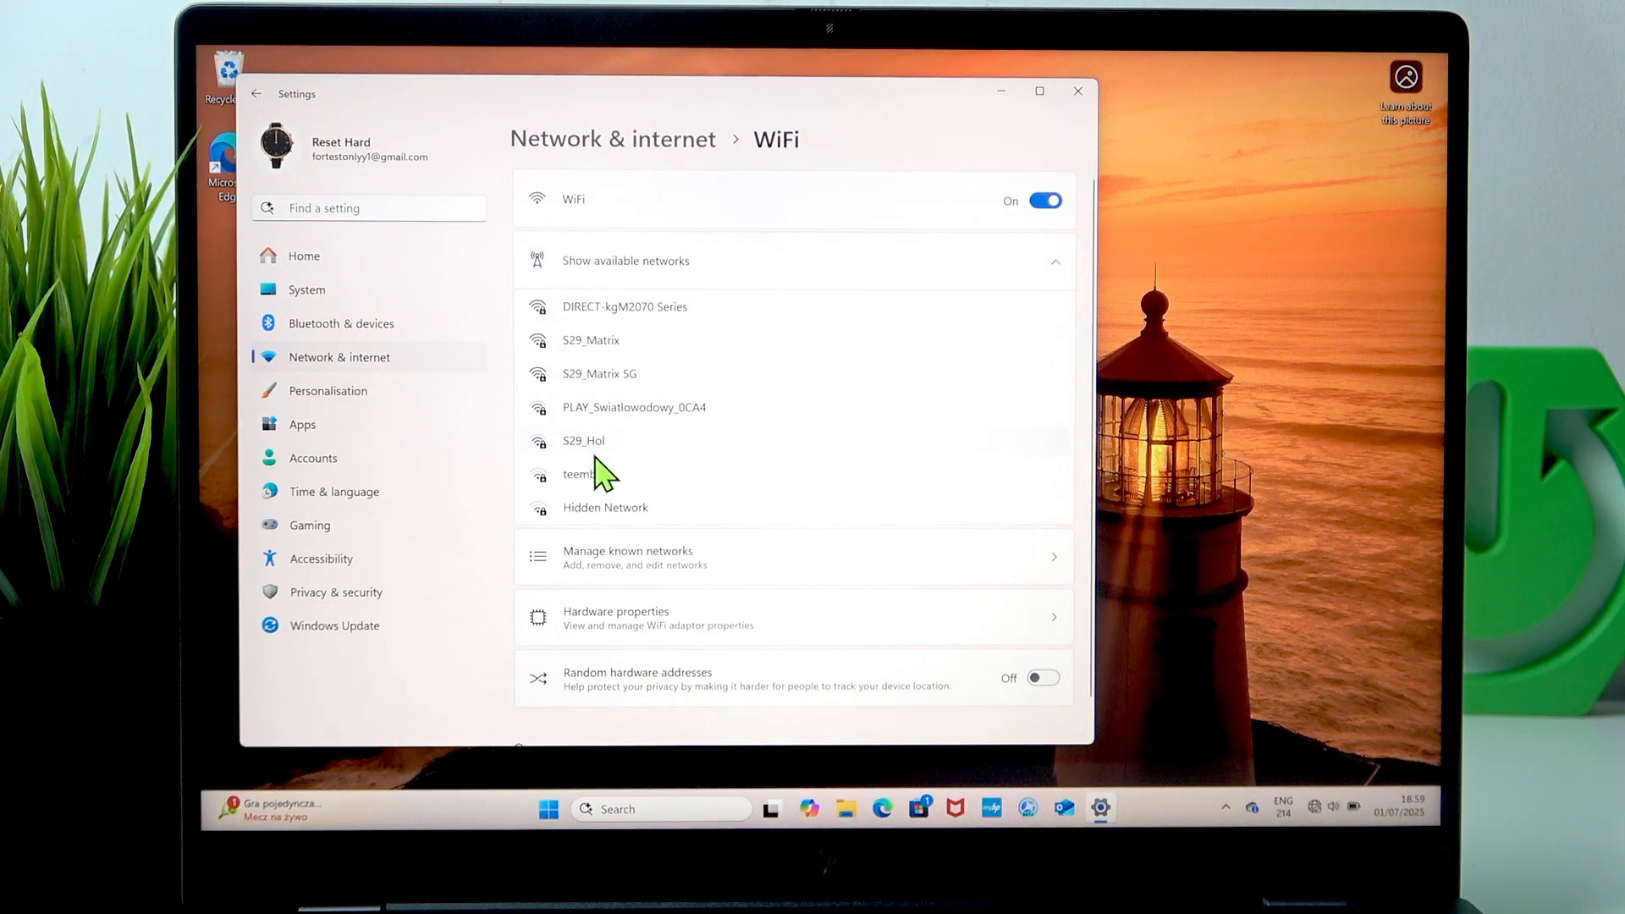
click(1045, 201)
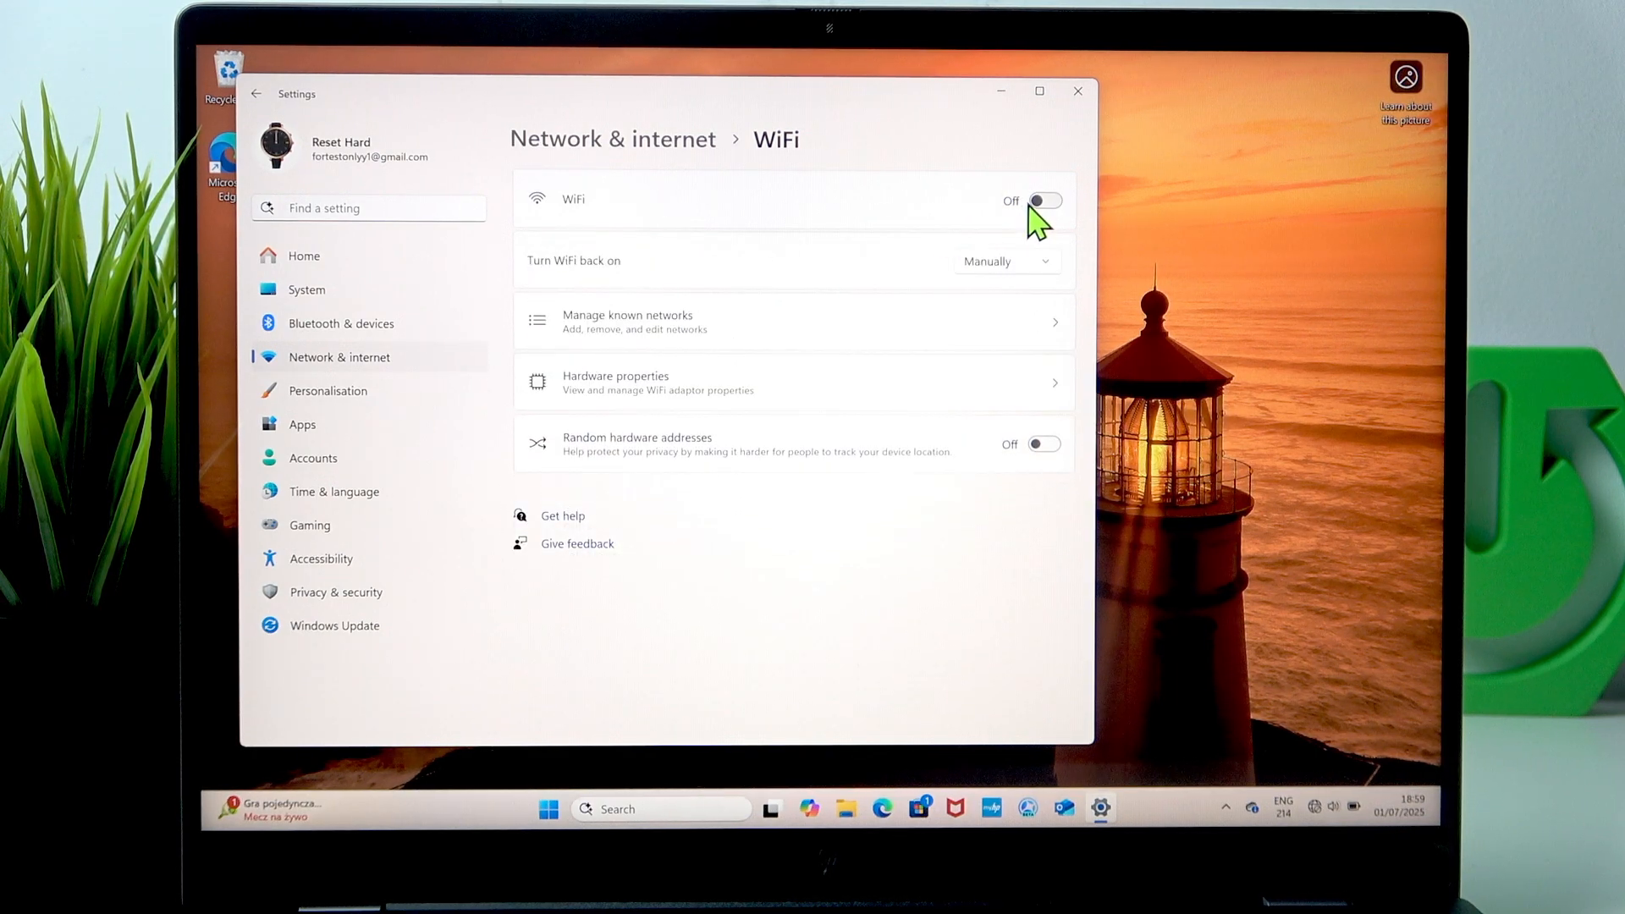
click(1047, 201)
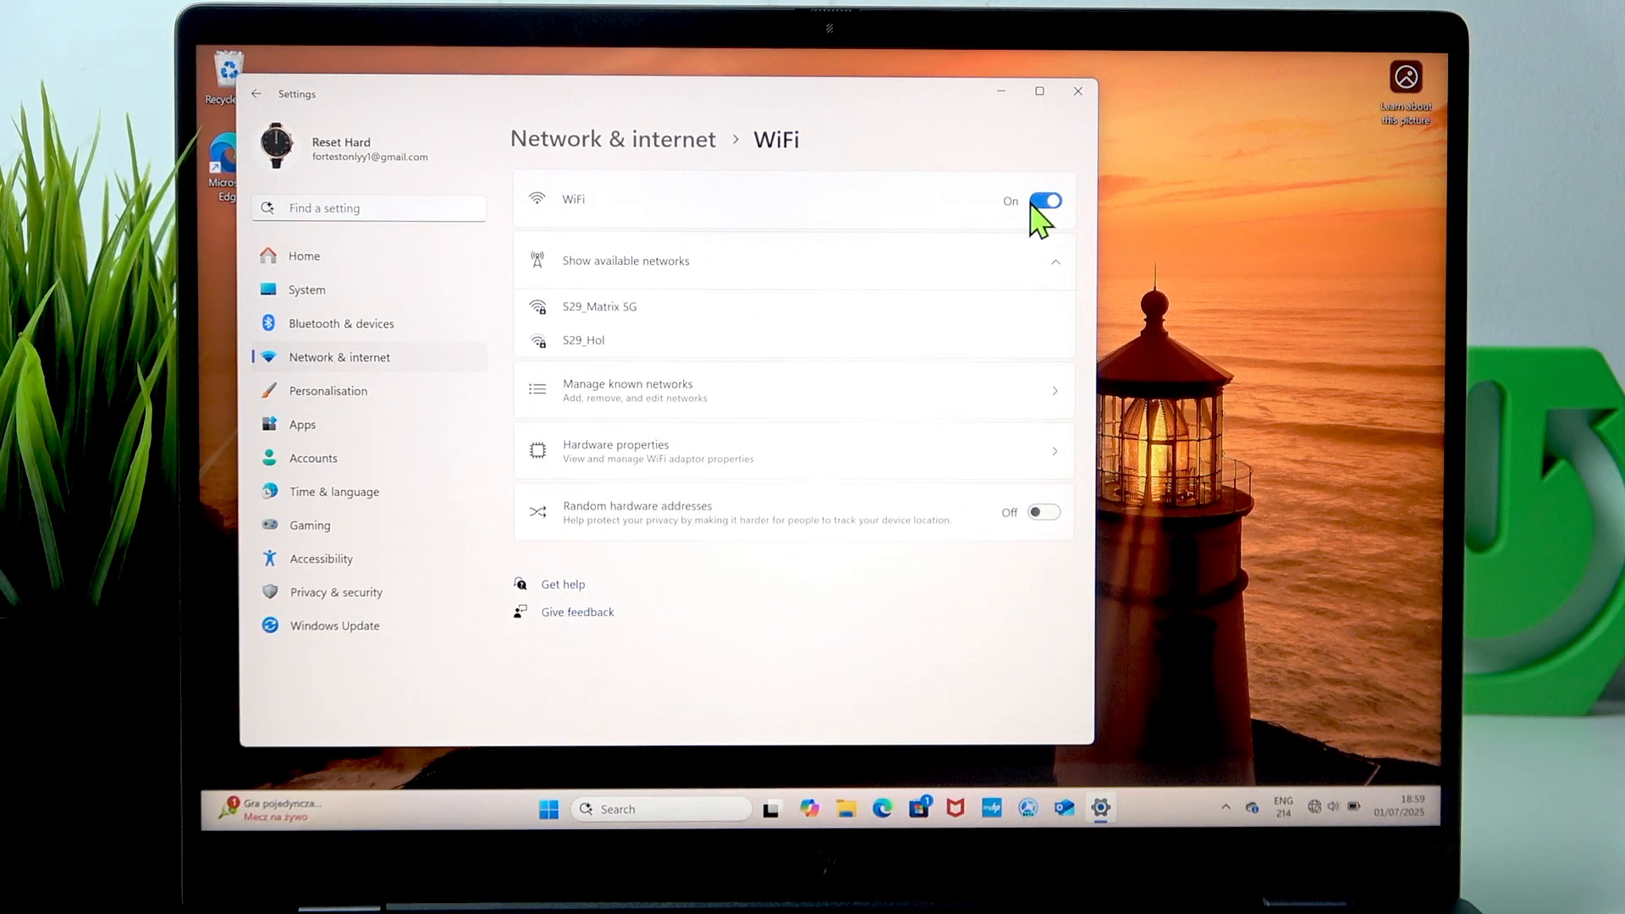
mouse_move(1036, 673)
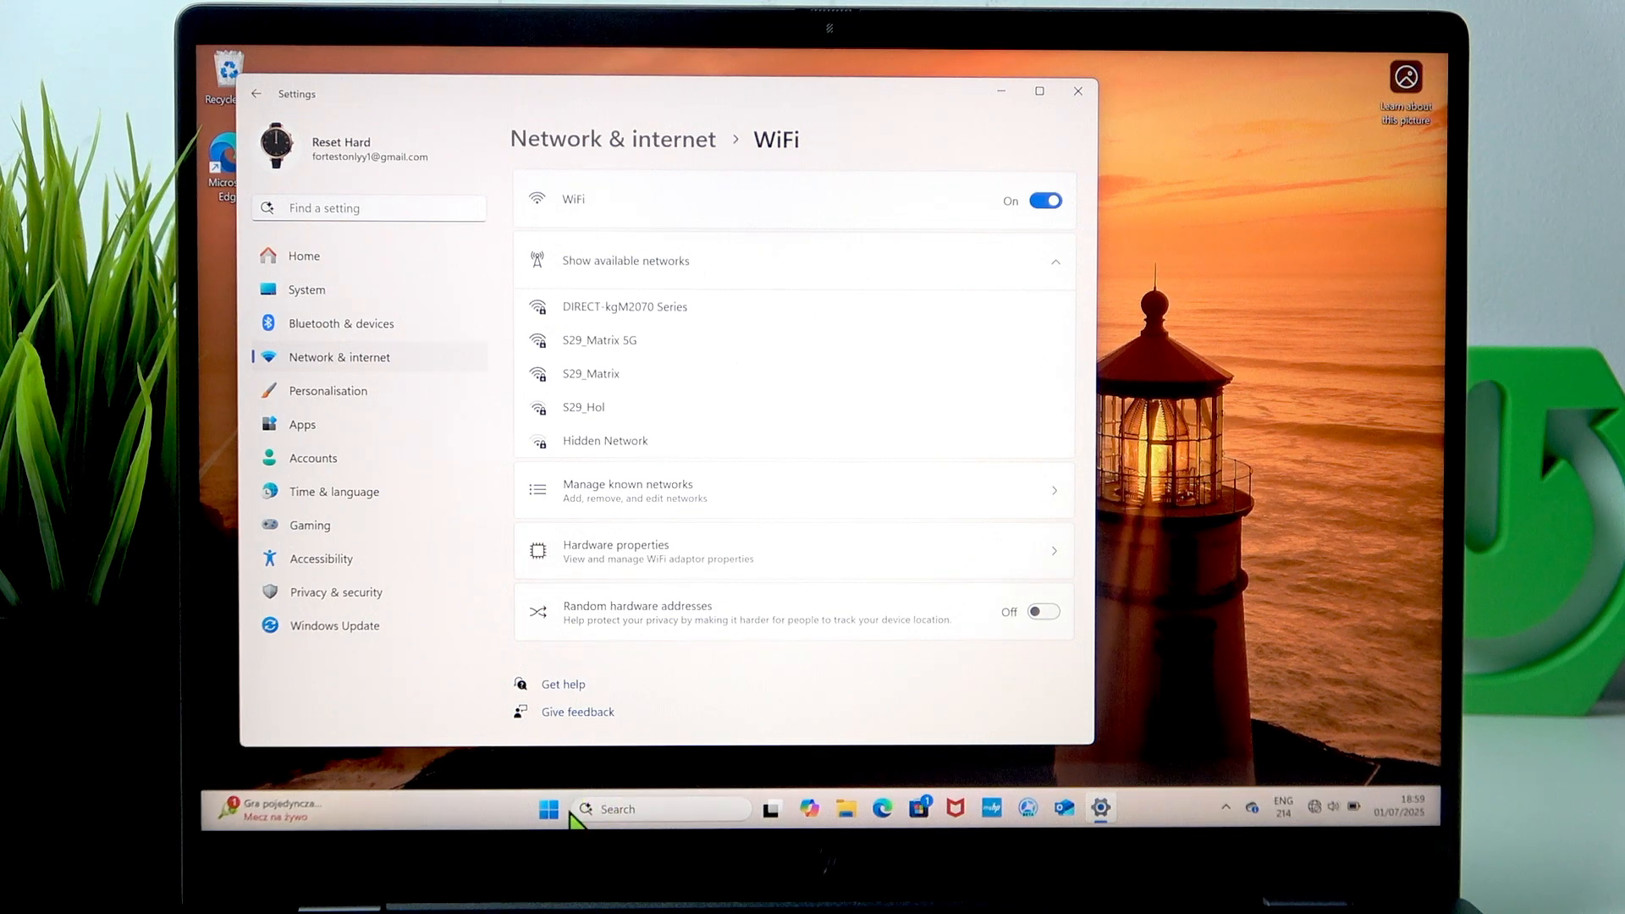
- Open the Start menu and dismiss it again
click(548, 809)
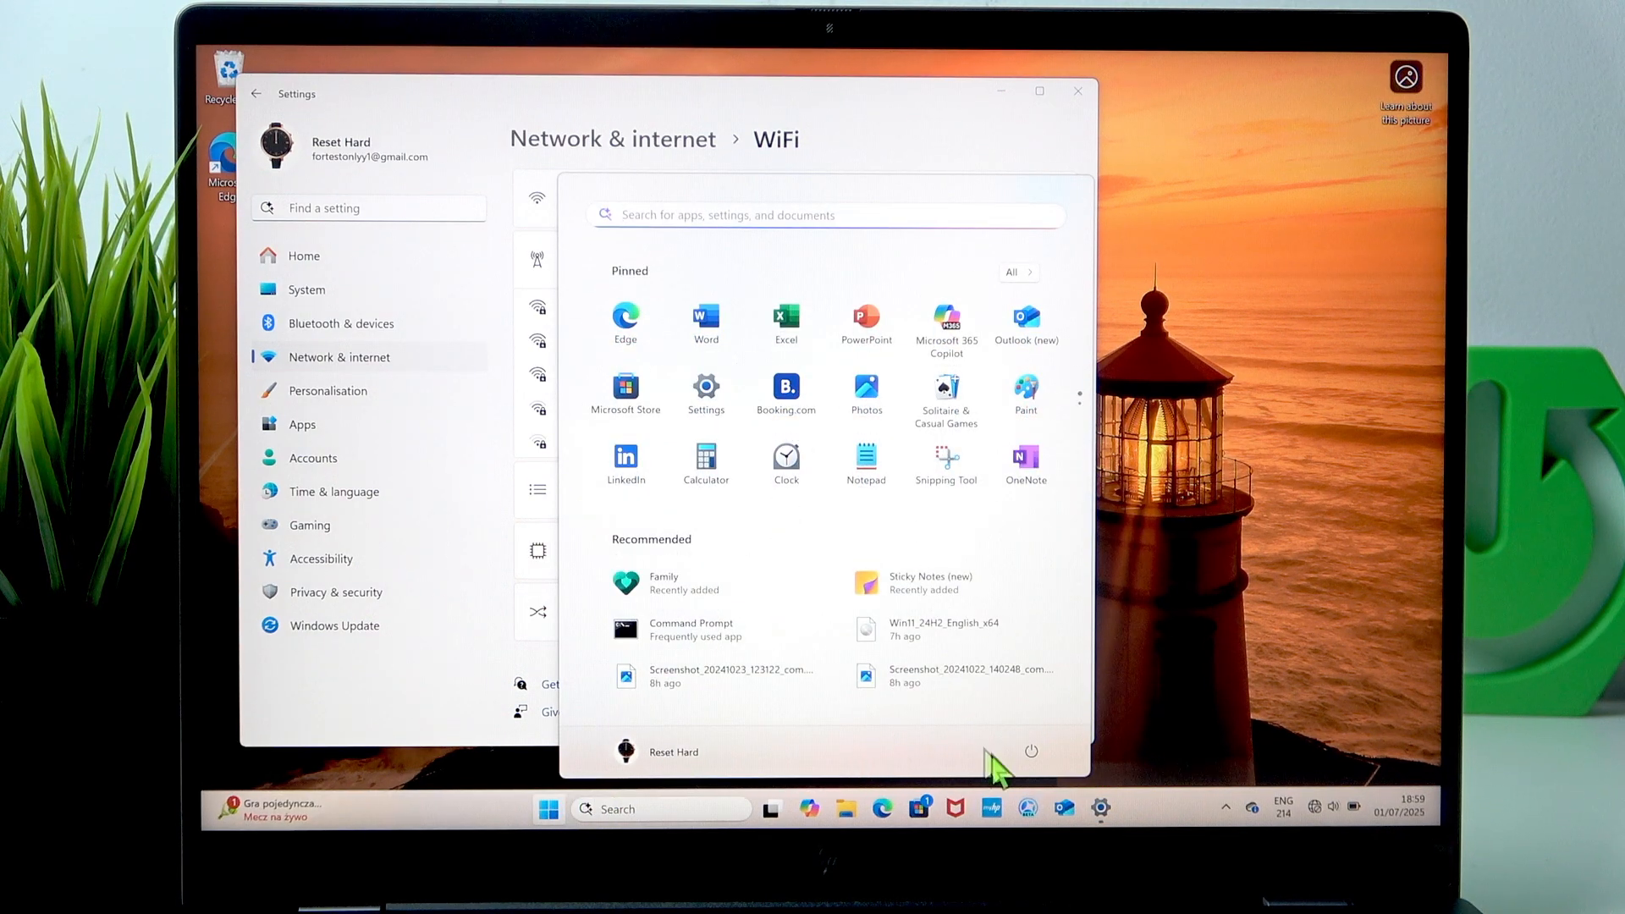
click(1031, 751)
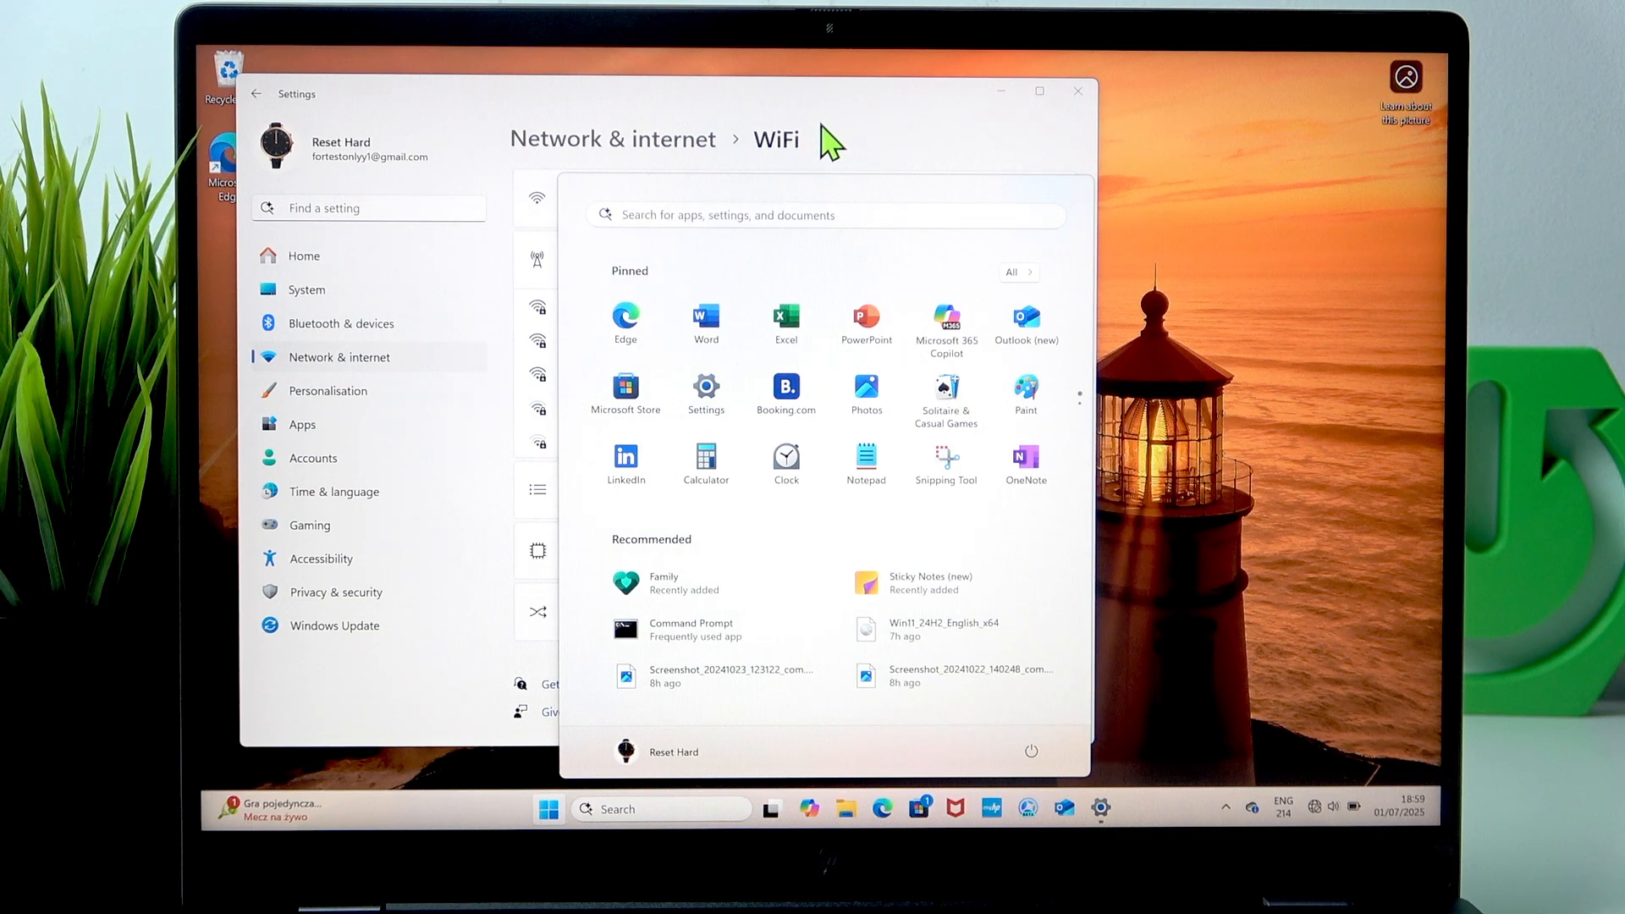
click(548, 809)
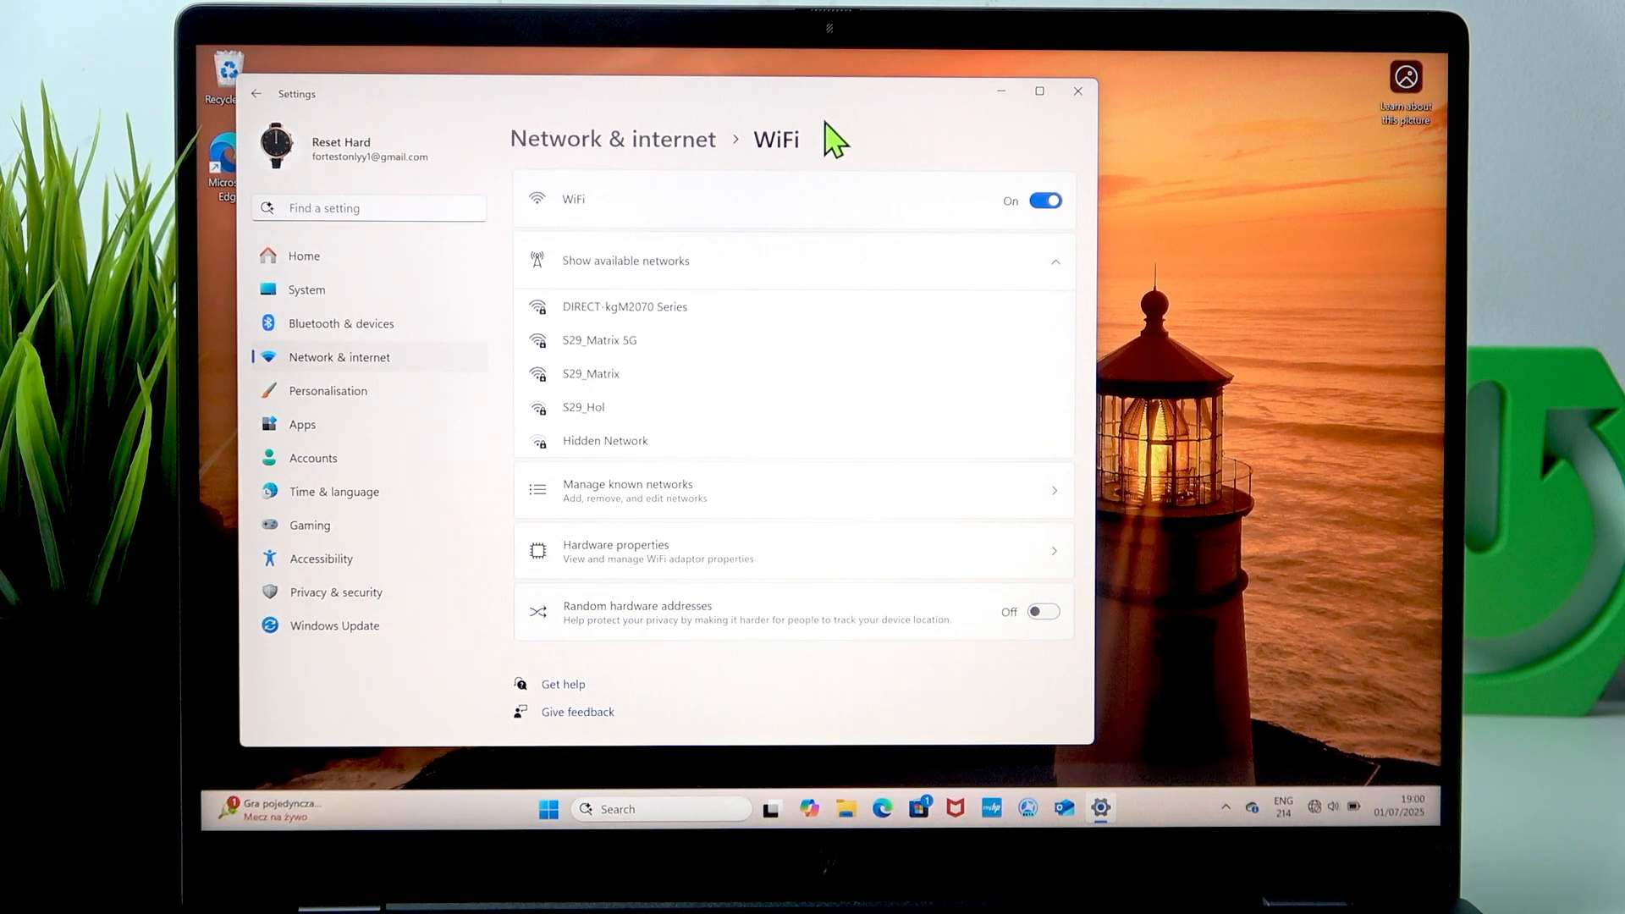
mouse_move(826, 146)
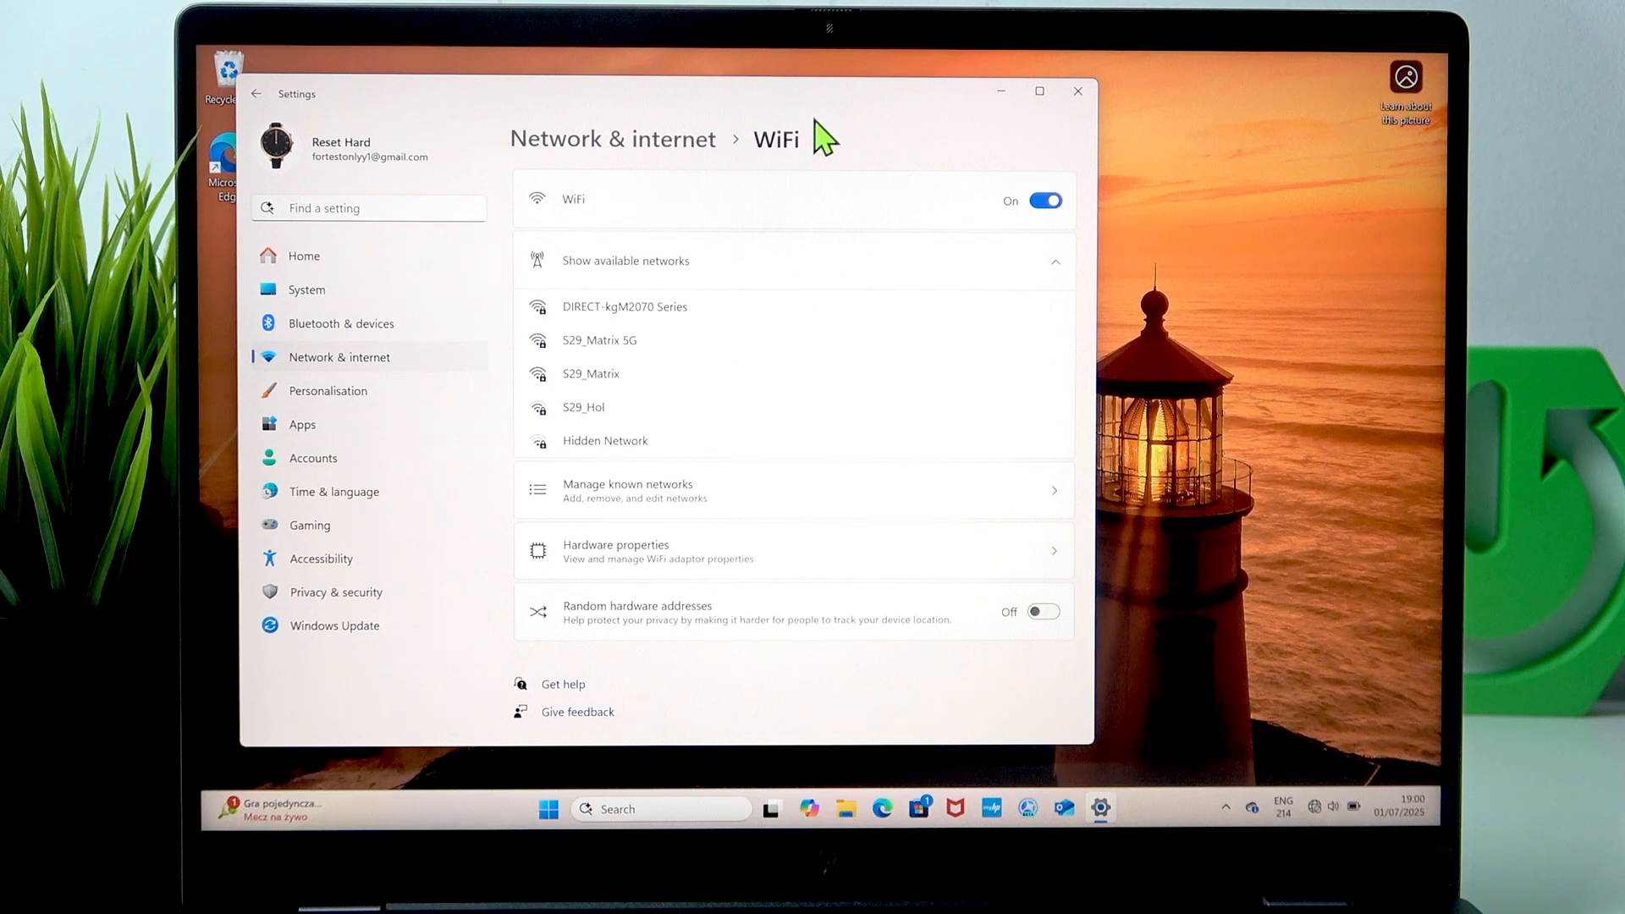
mouse_move(583, 369)
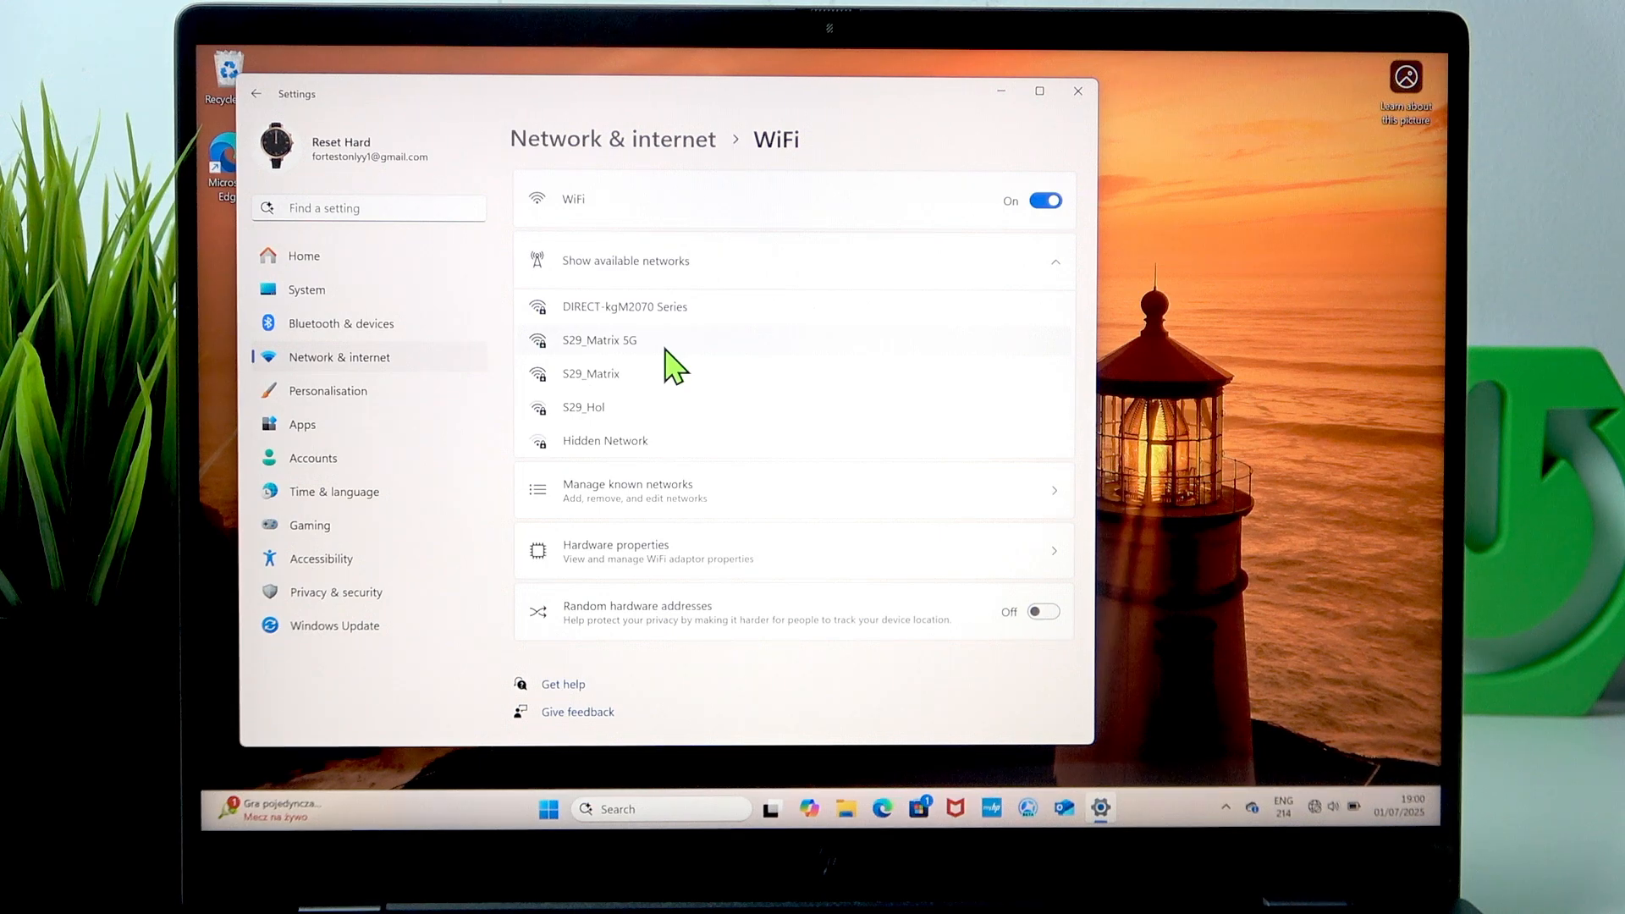
- Expand the S29_Matrix 5G entry to reveal its Connect option
click(600, 341)
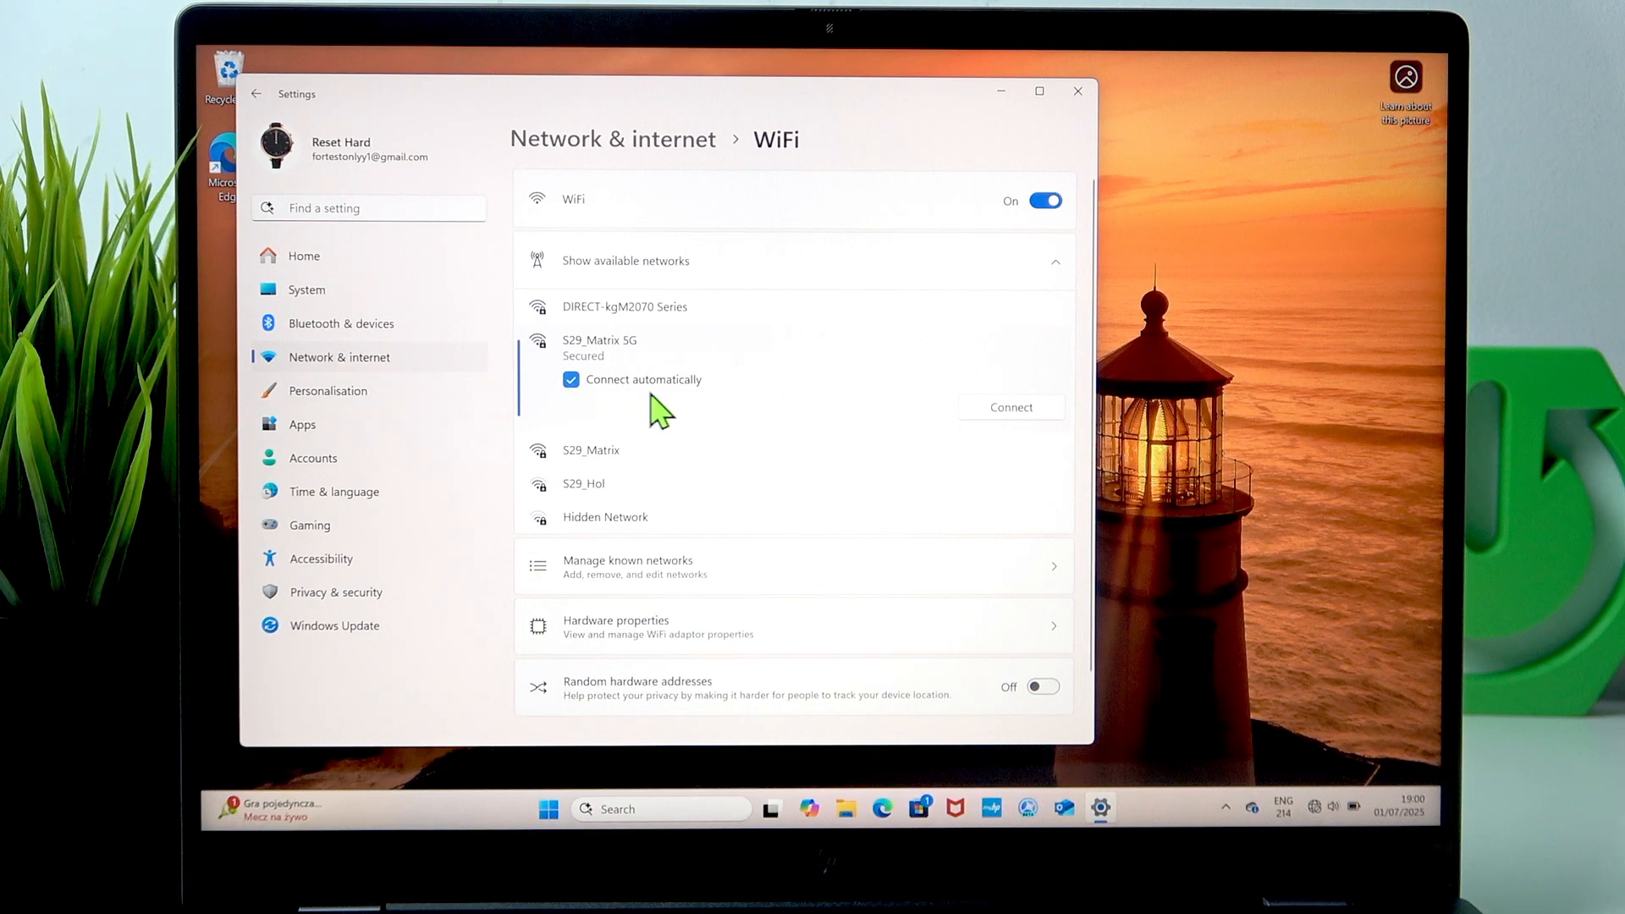
mouse_move(671, 435)
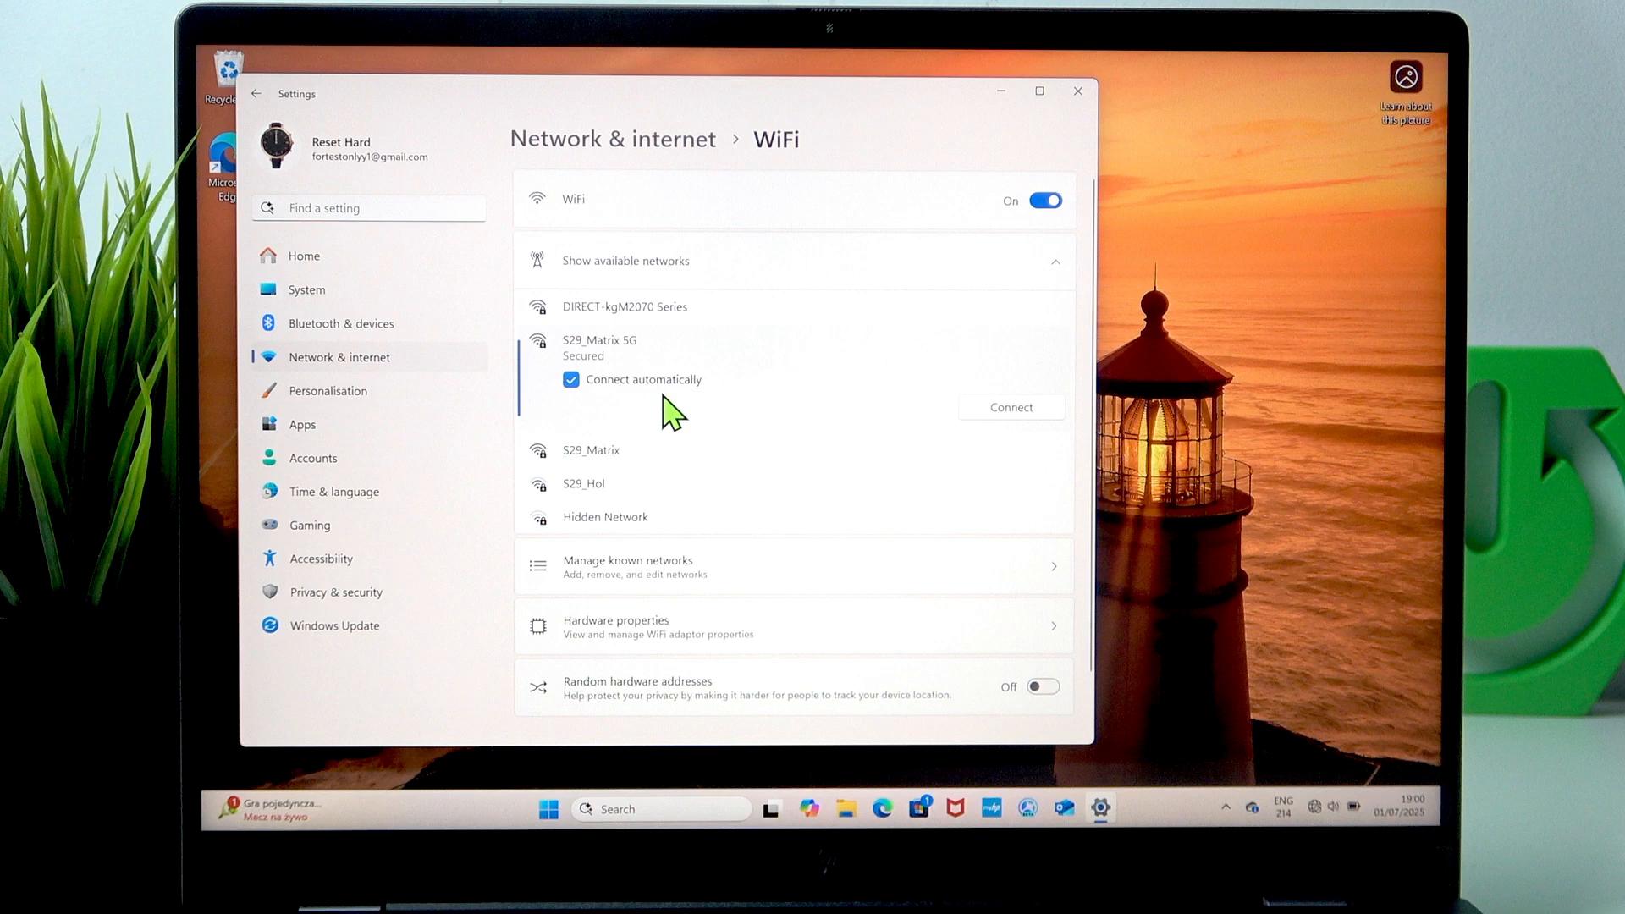
mouse_move(573, 399)
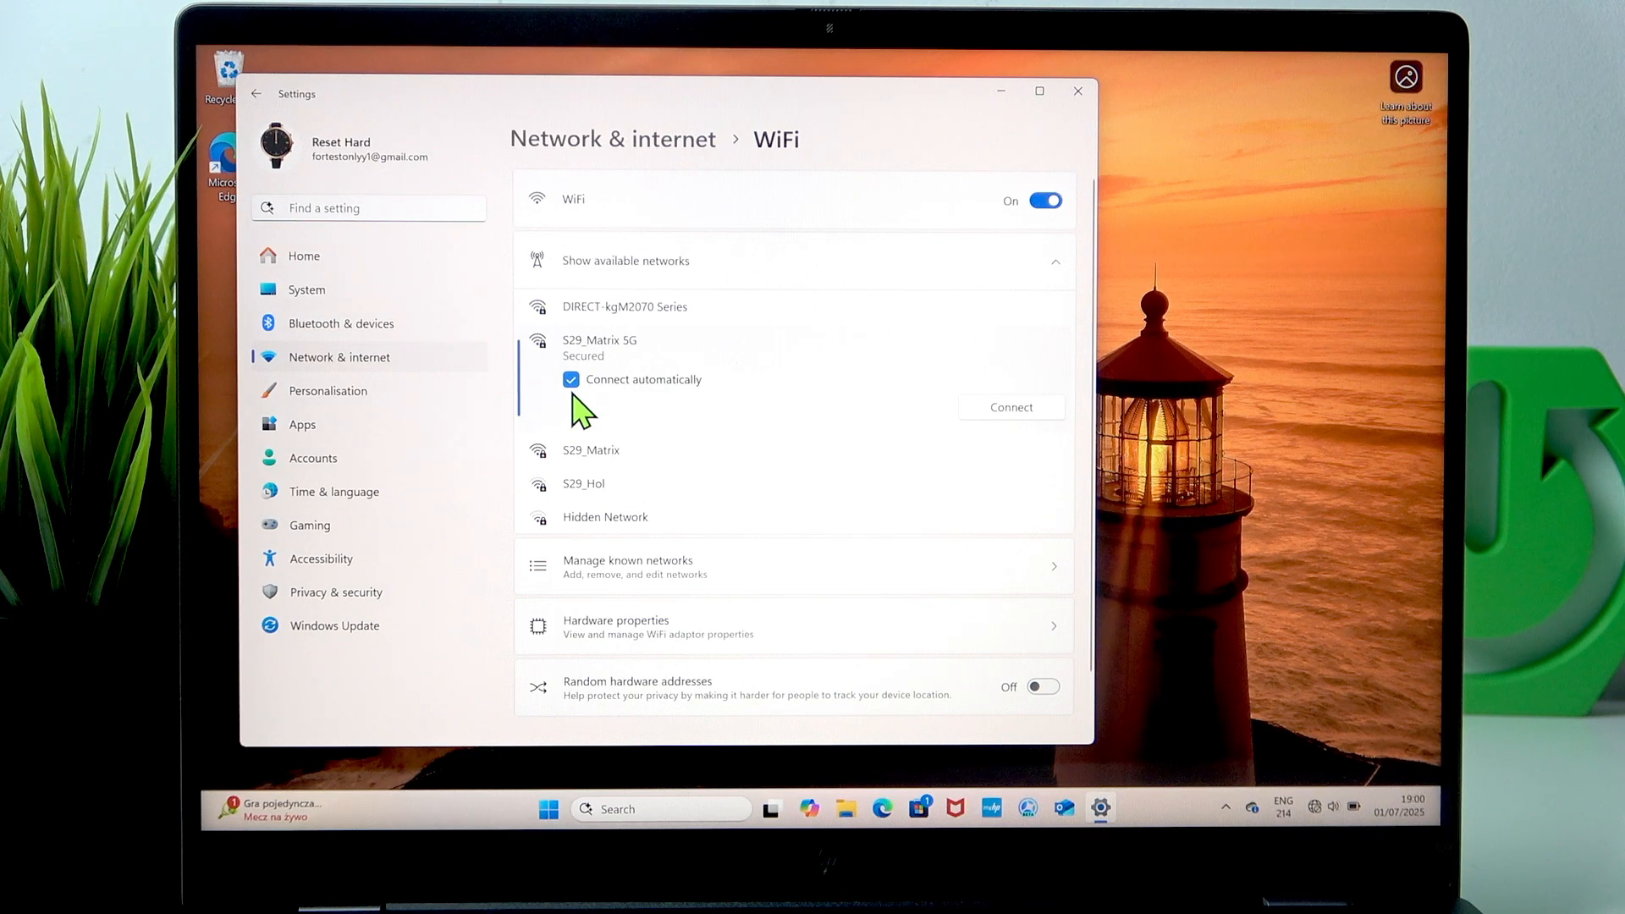
- Connect to S29_Matrix 5G by entering and submitting the network password
click(1010, 407)
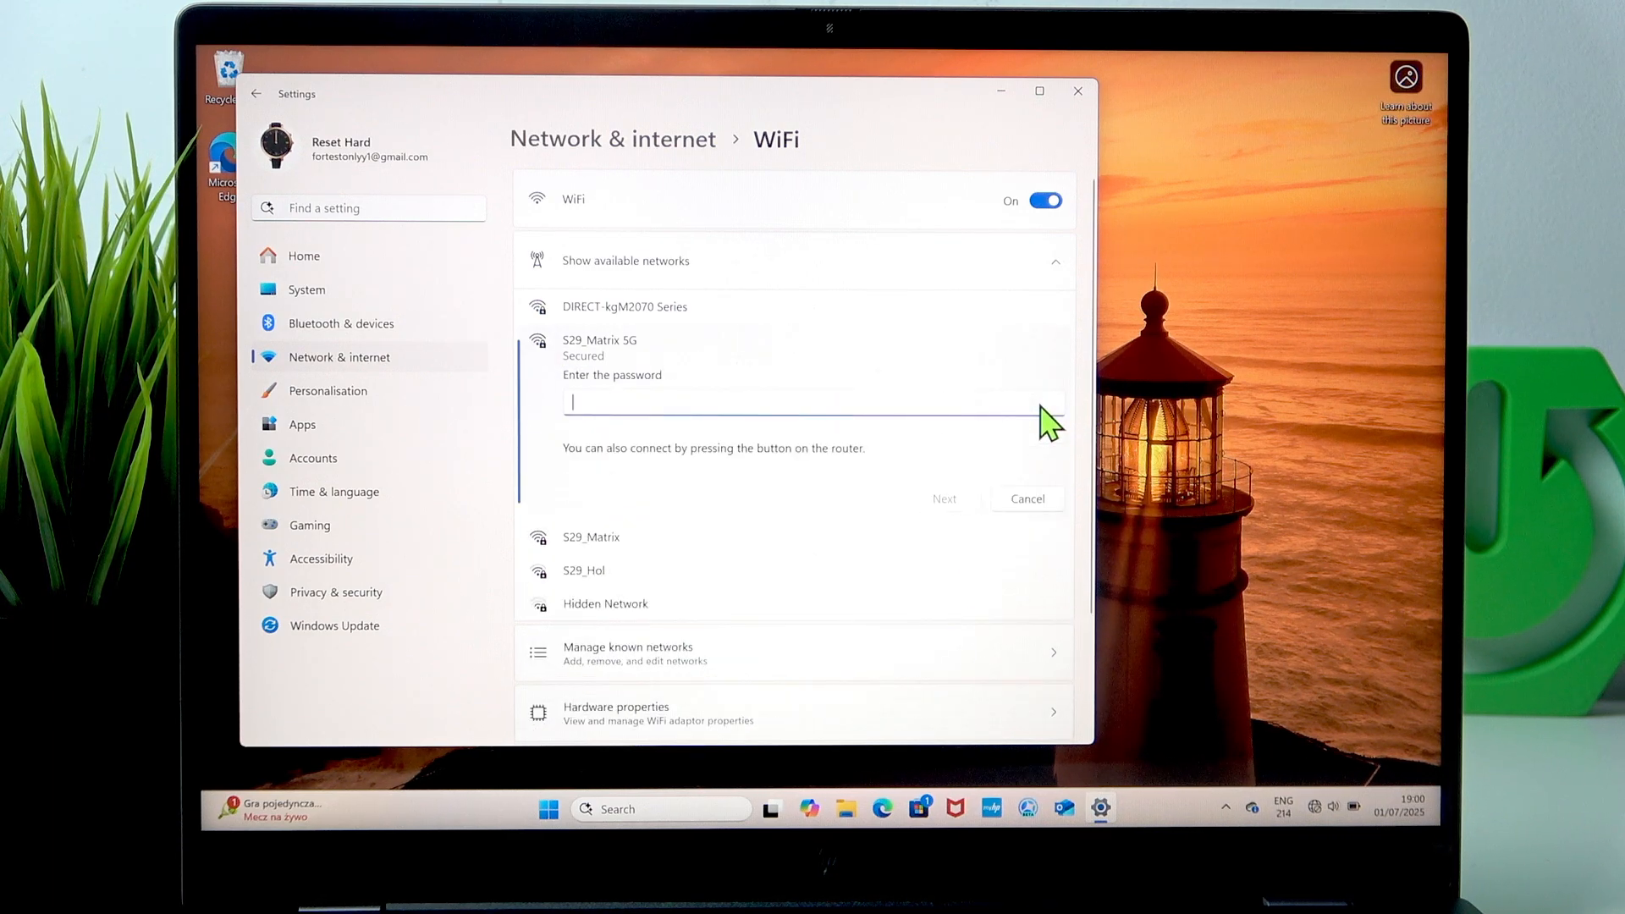
mouse_move(1039, 408)
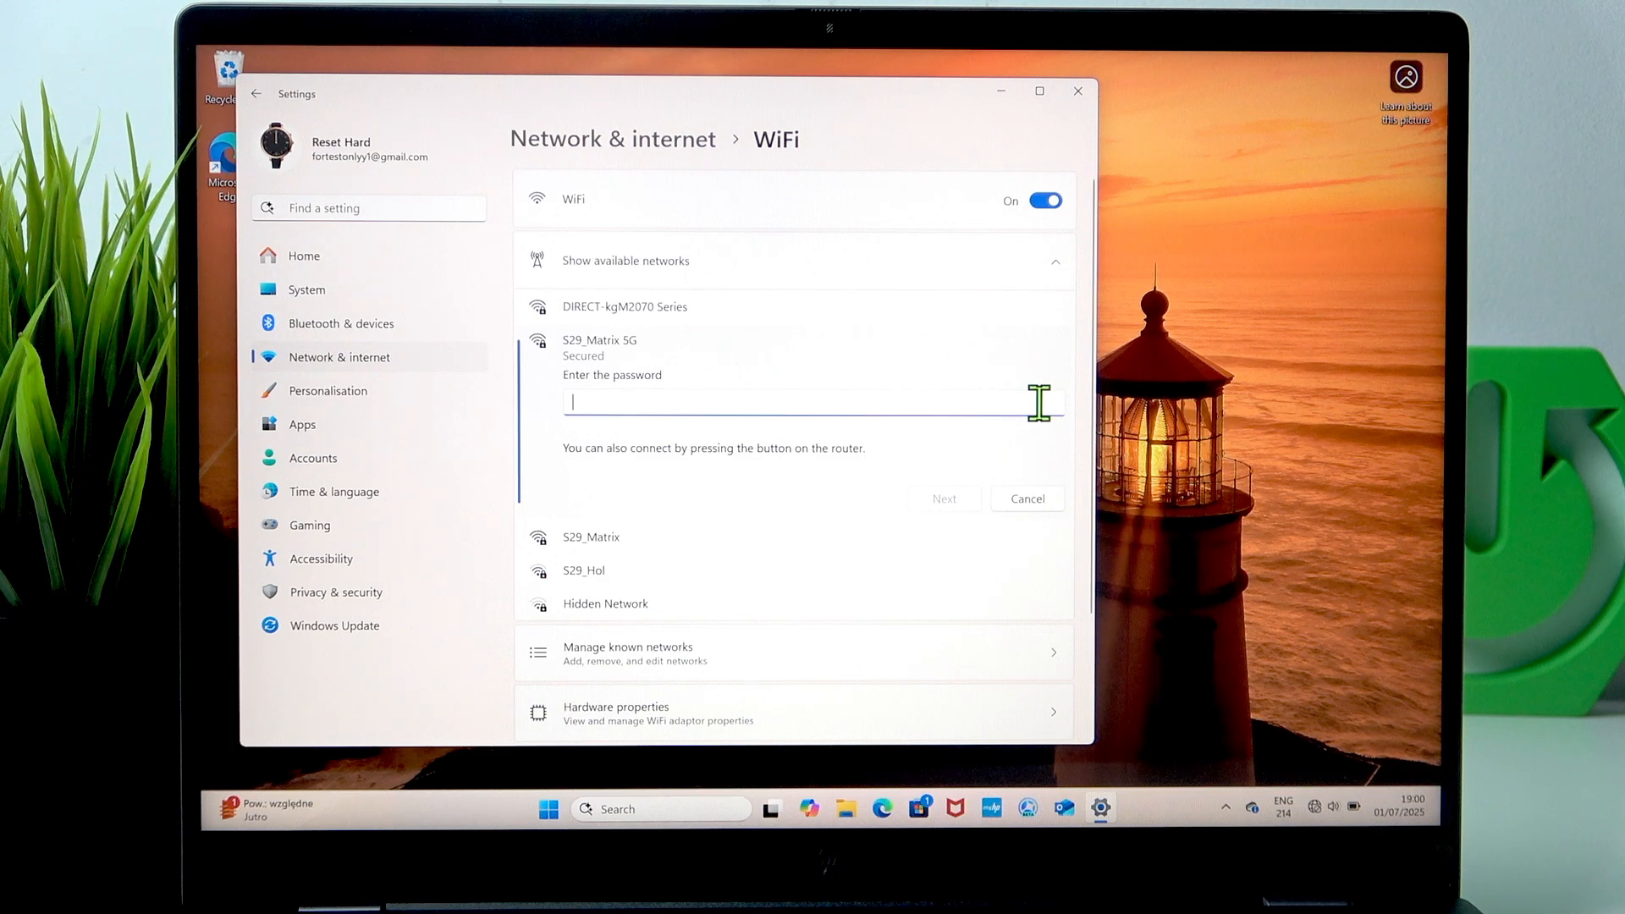
text(•••••)
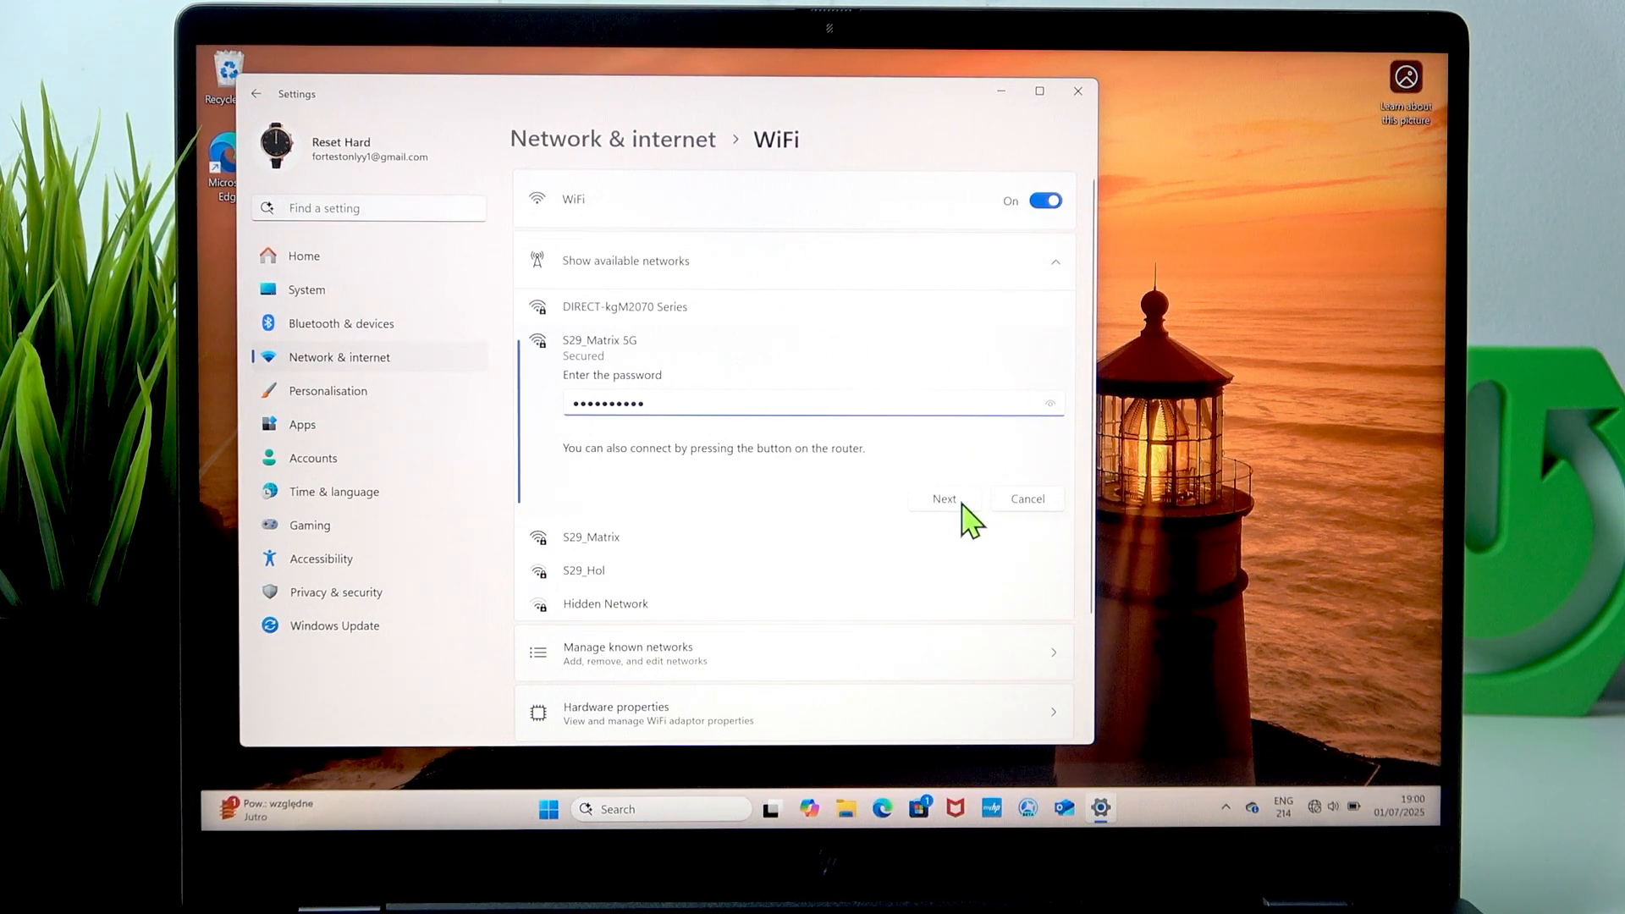
mouse_move(653, 403)
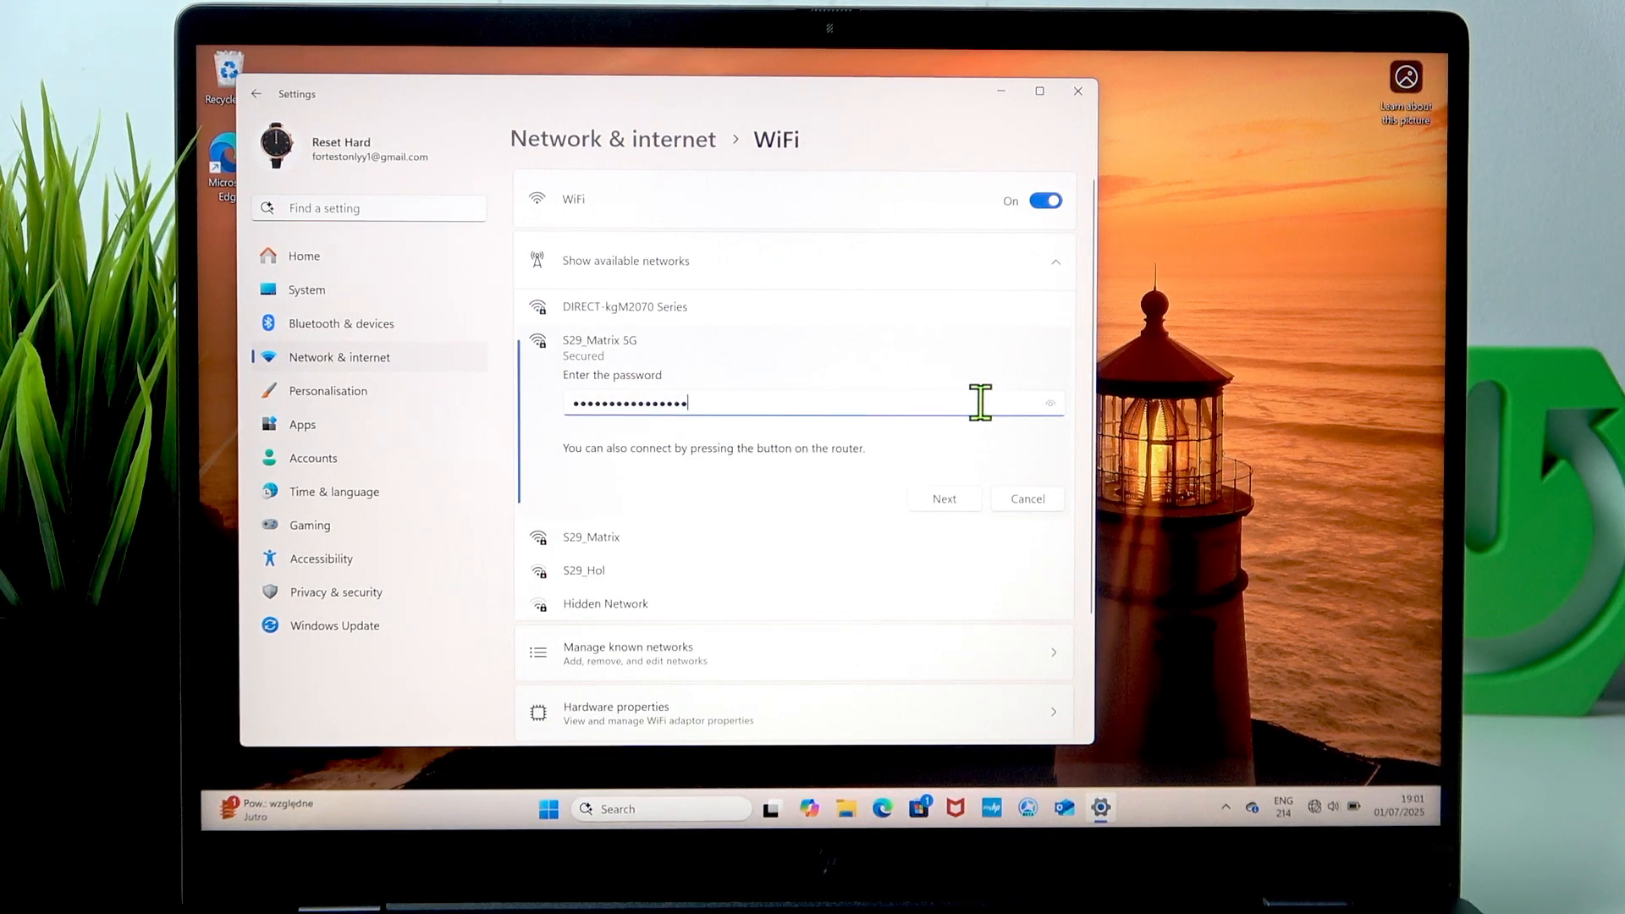
text(*)
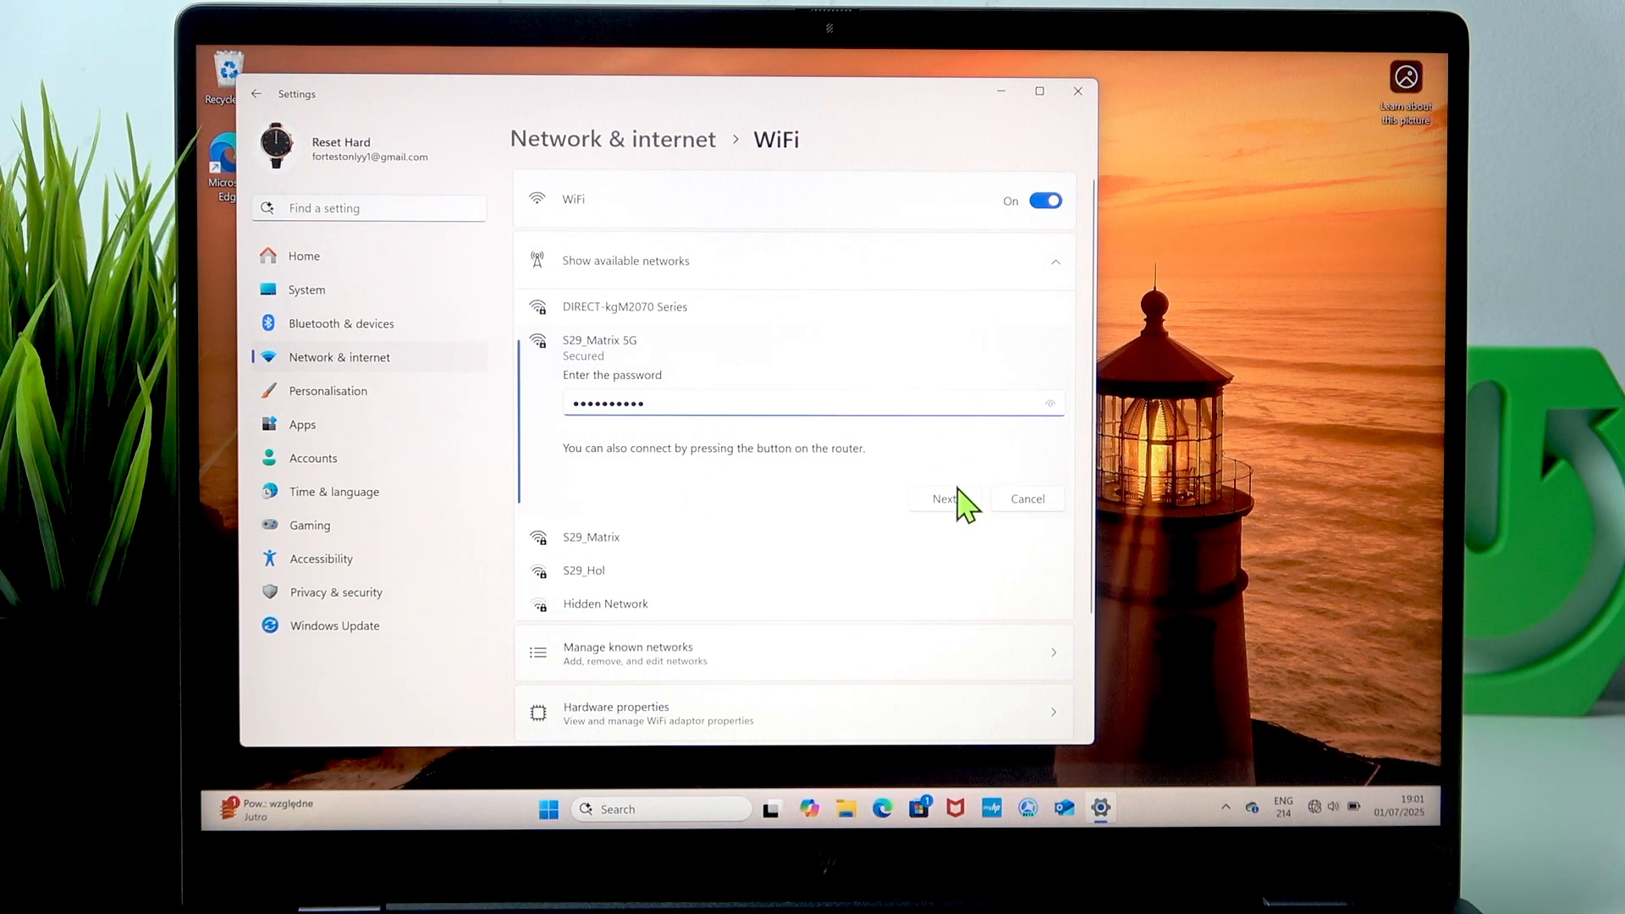
click(943, 498)
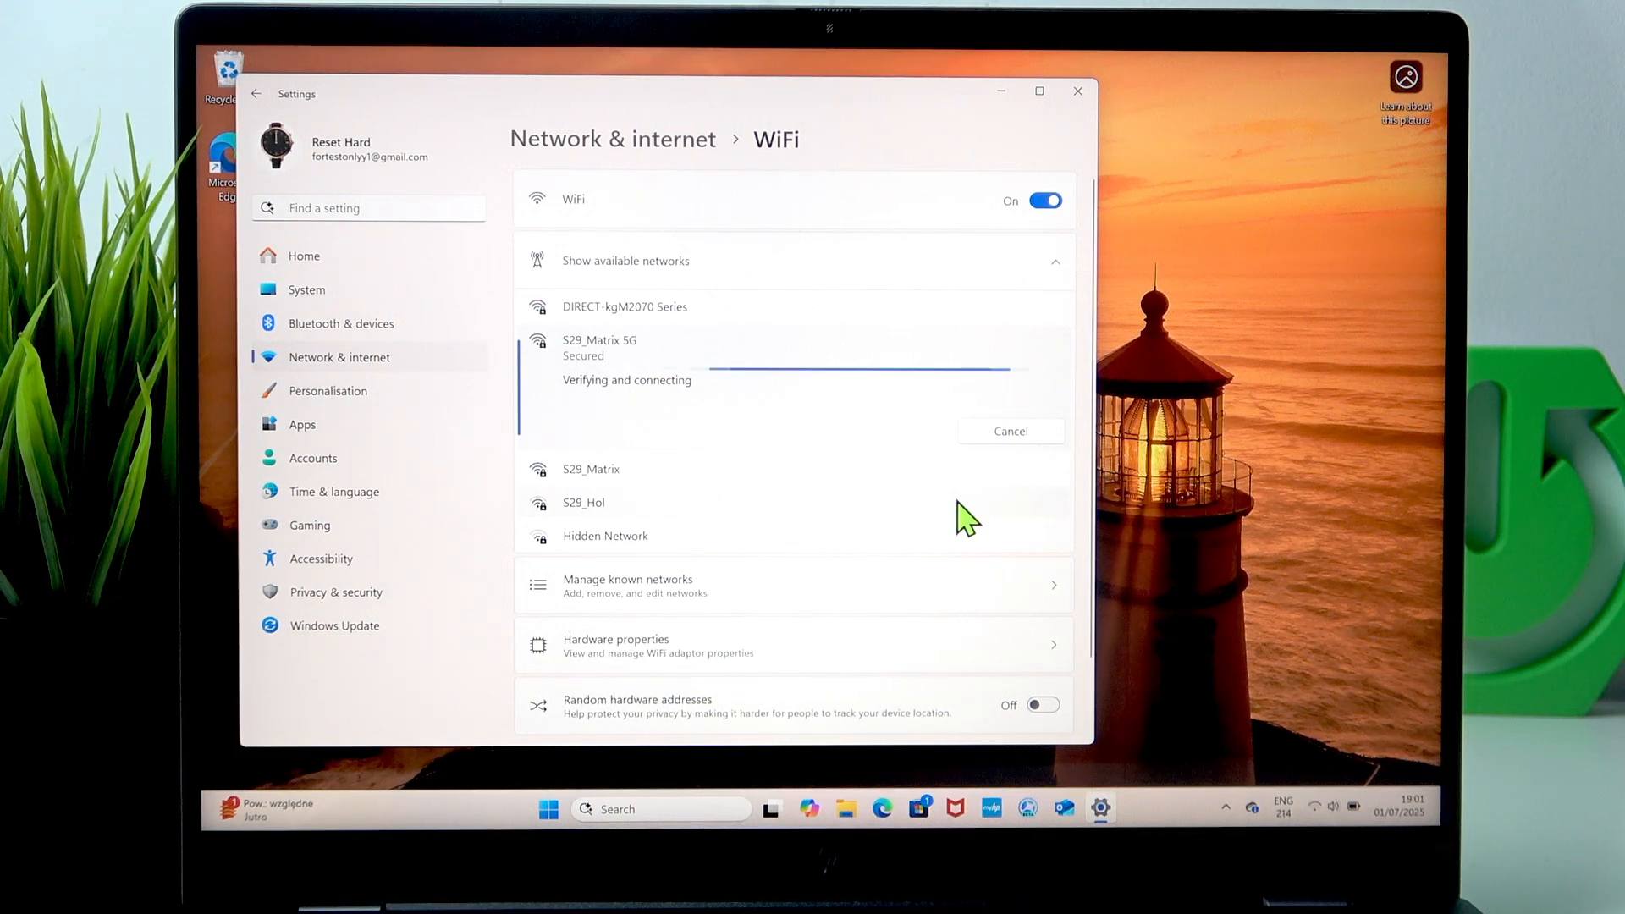
mouse_move(622, 414)
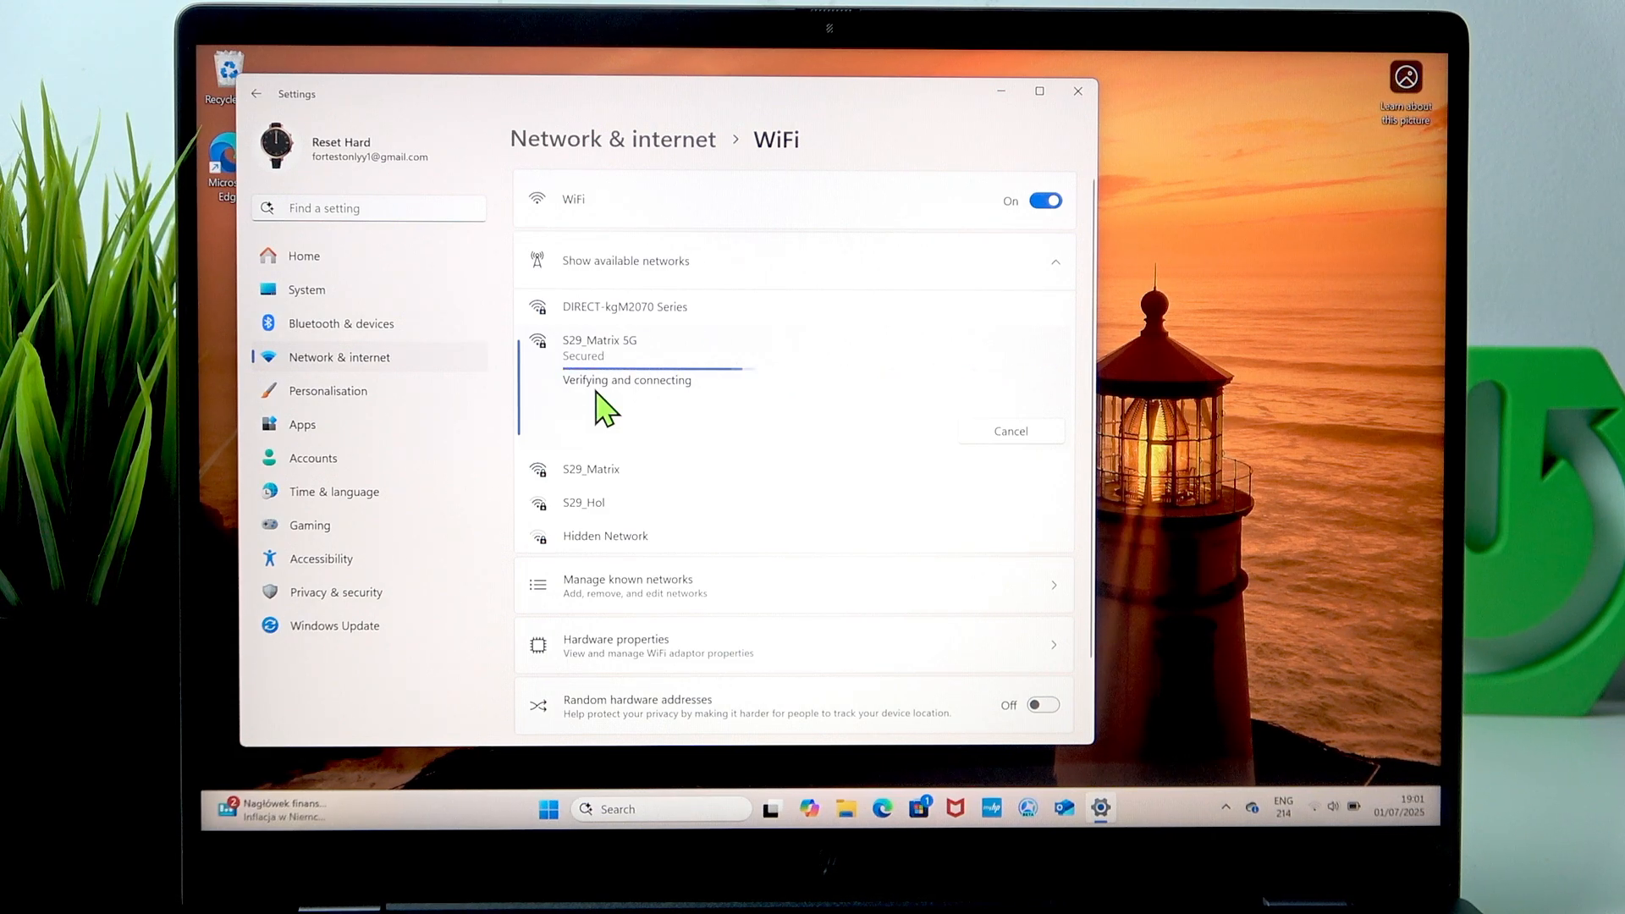
mouse_move(624, 412)
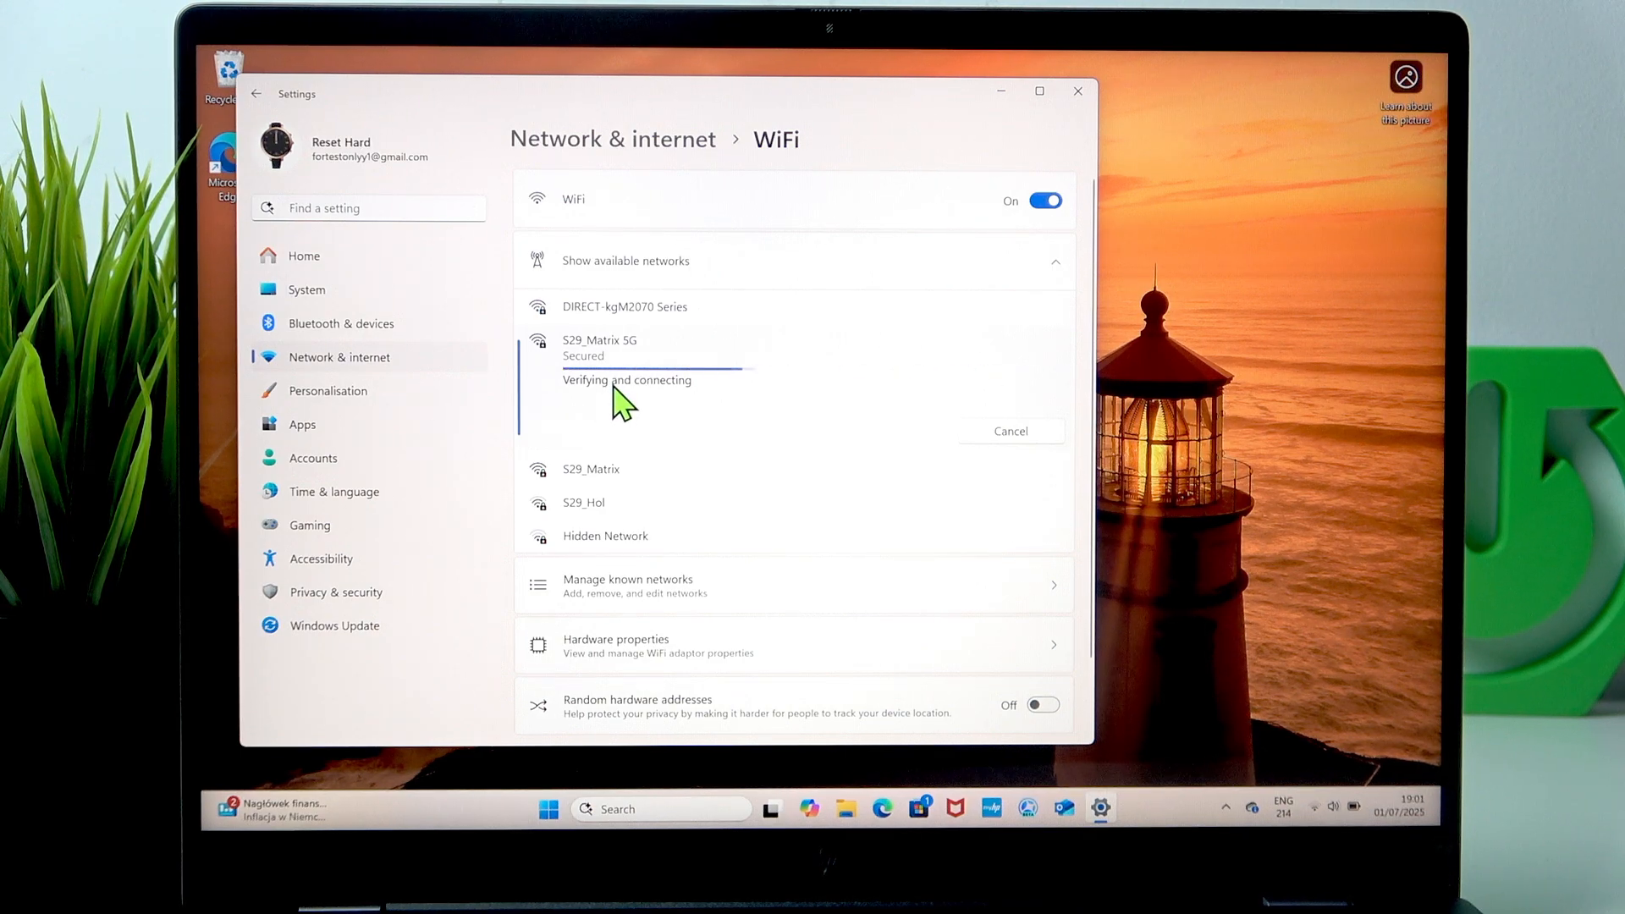
mouse_move(1045, 723)
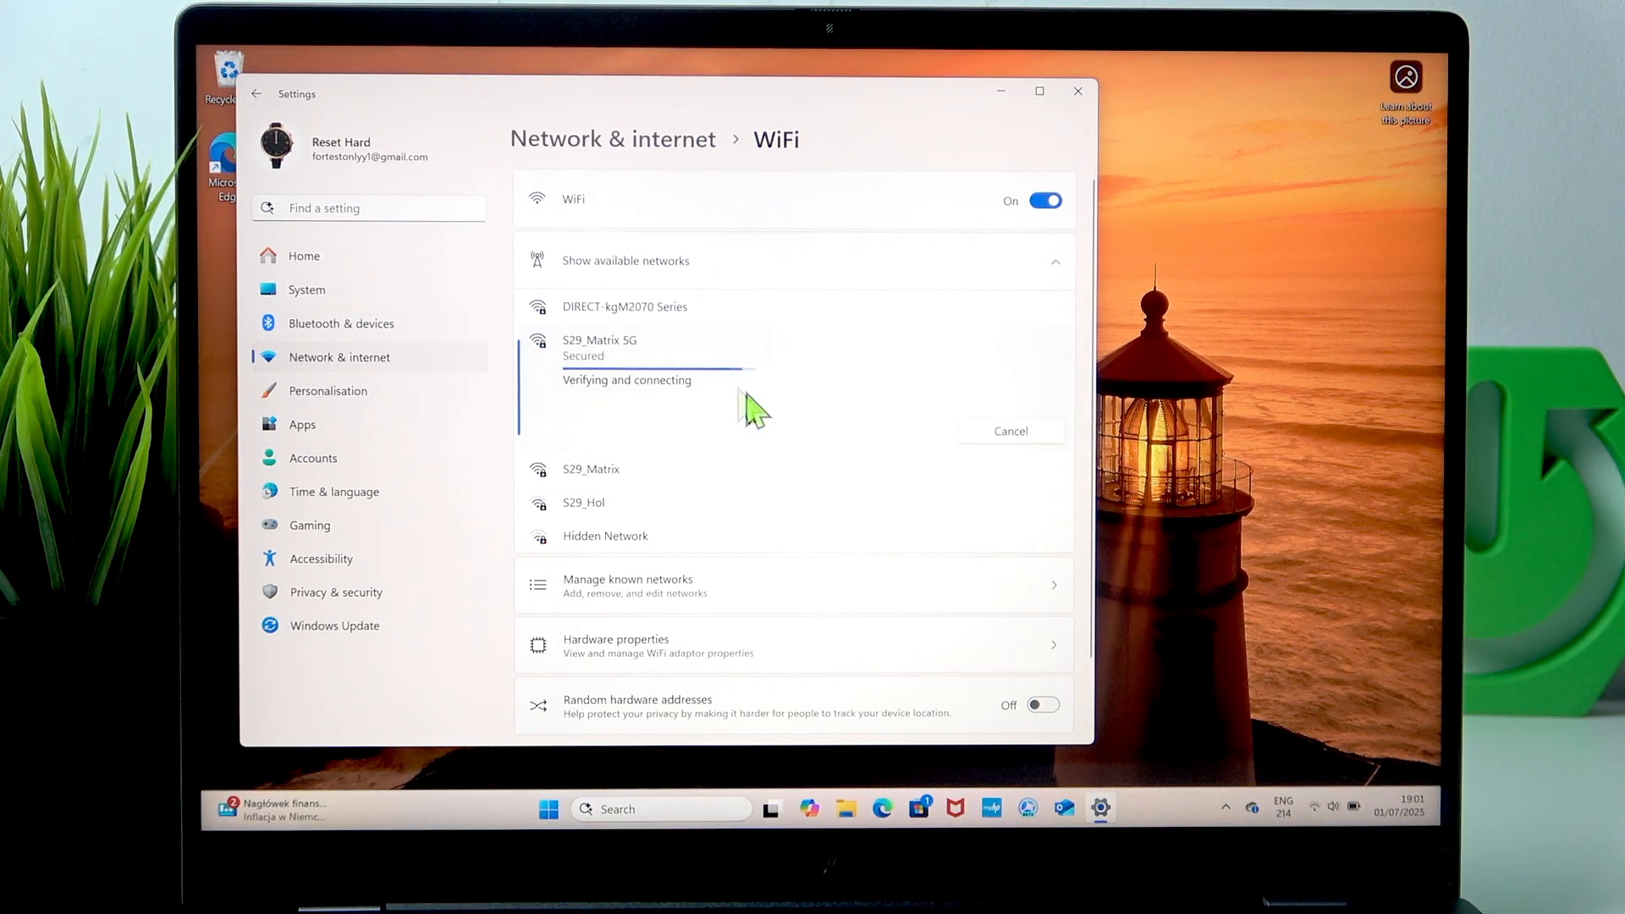
mouse_move(733, 417)
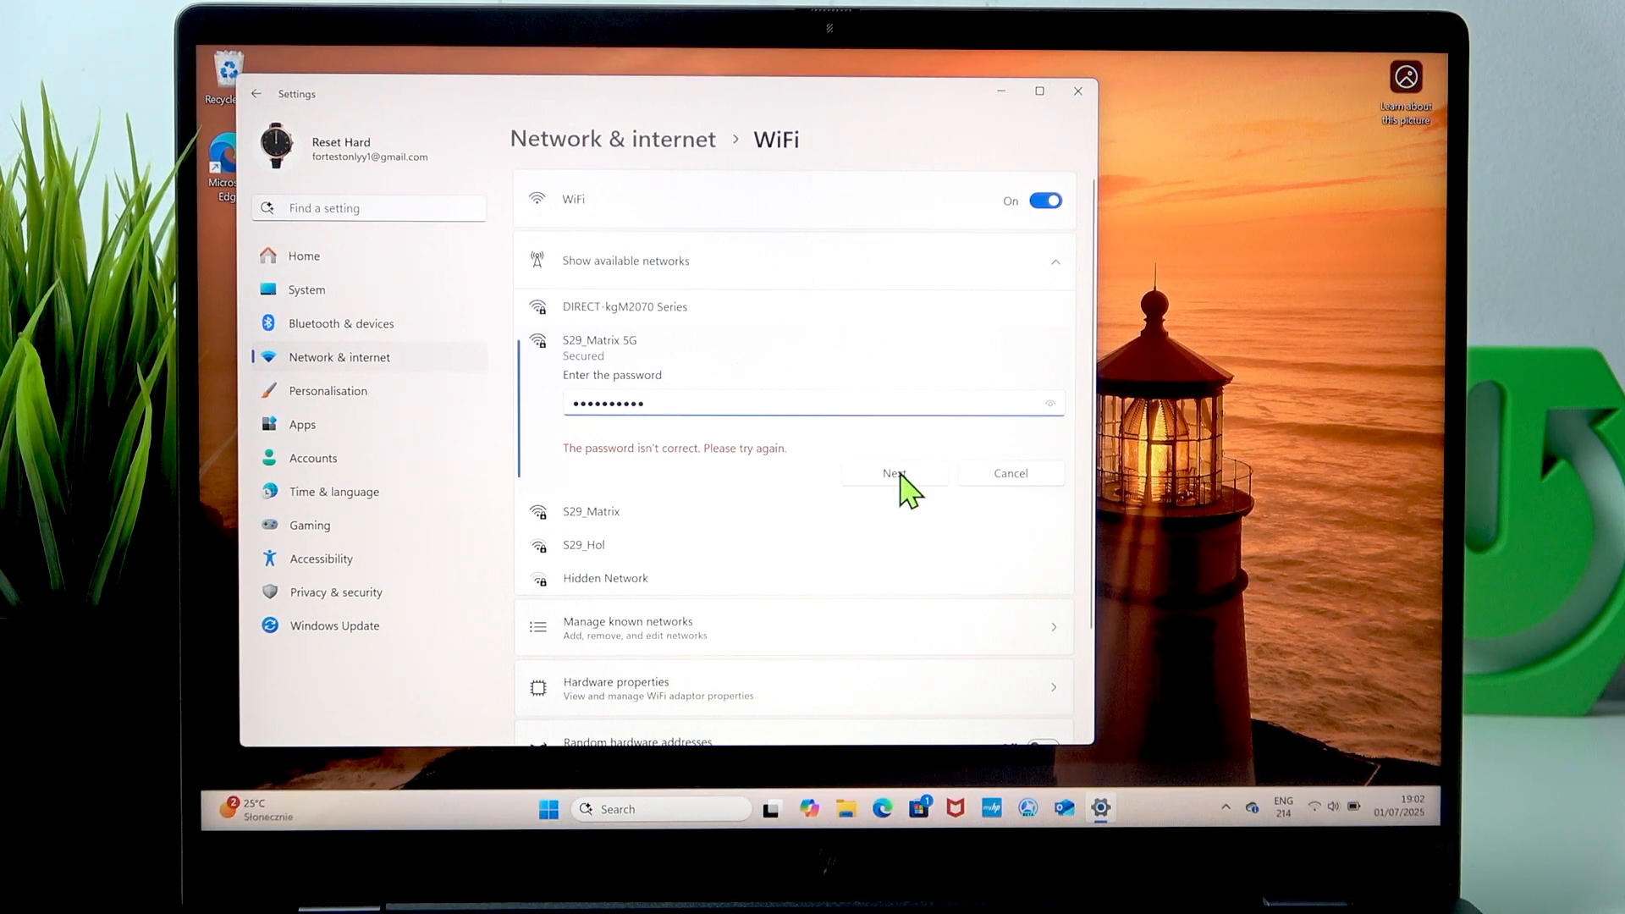
- Resubmit the S29_Matrix 5G password so the laptop connects
click(895, 473)
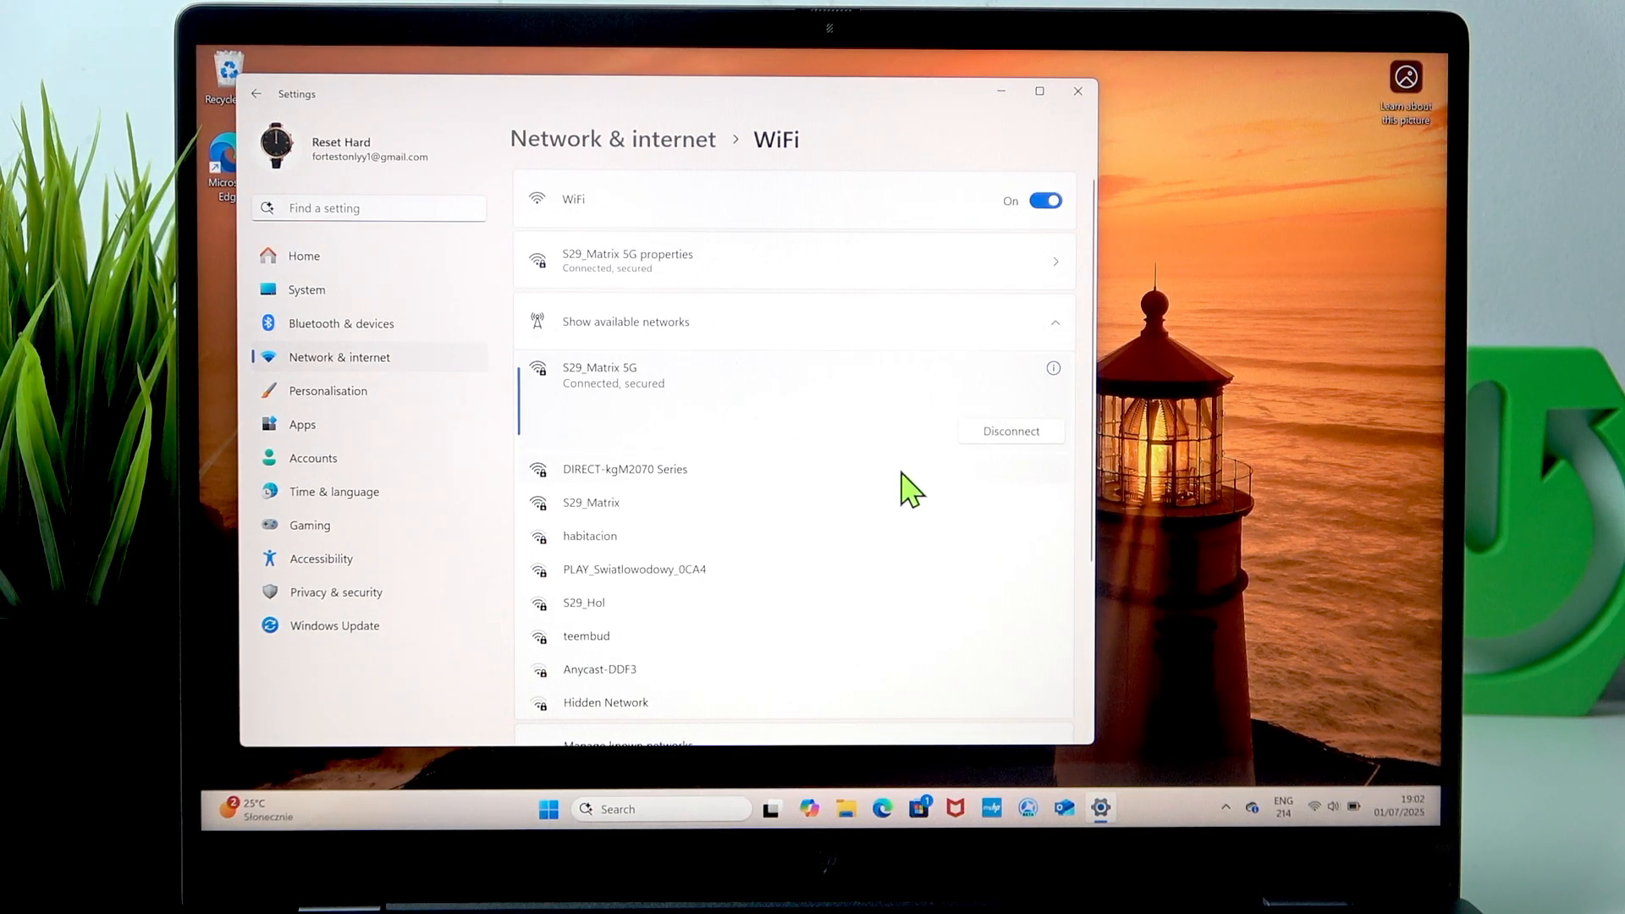
mouse_move(1303, 691)
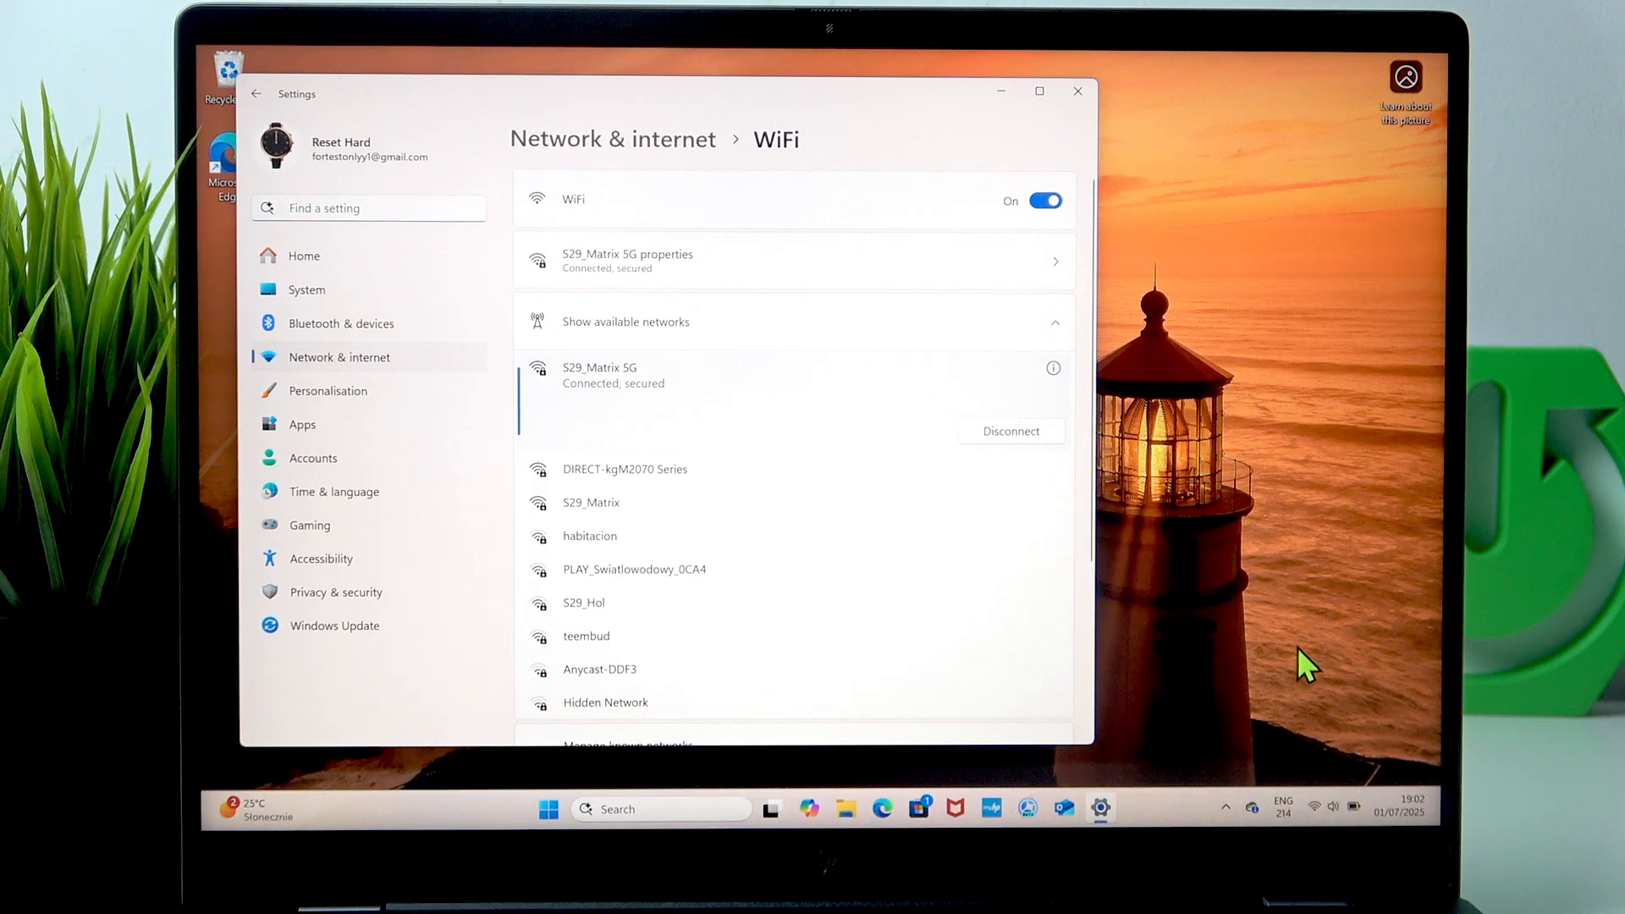